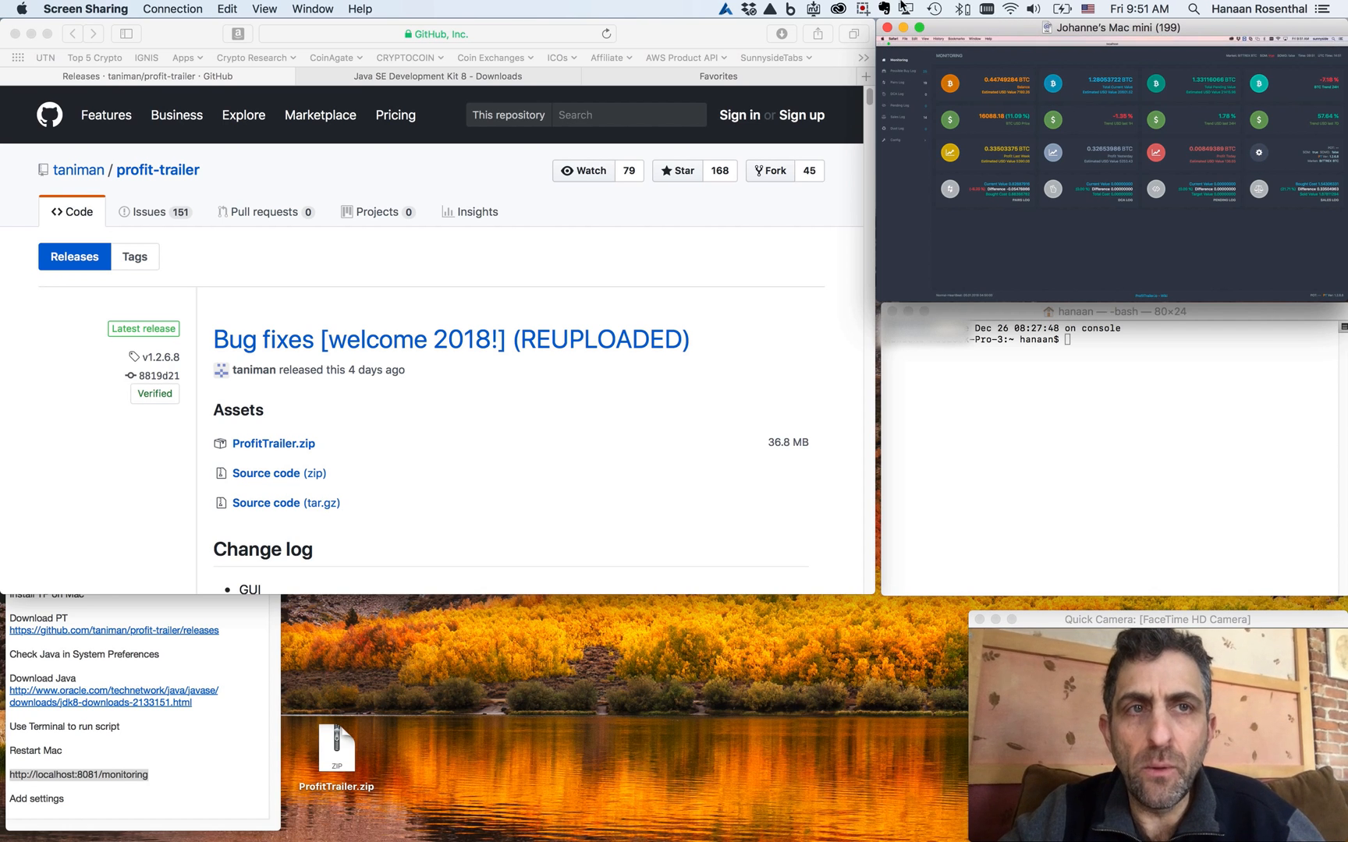
{"action": "mouse_move", "coordinate": [509, 254]}
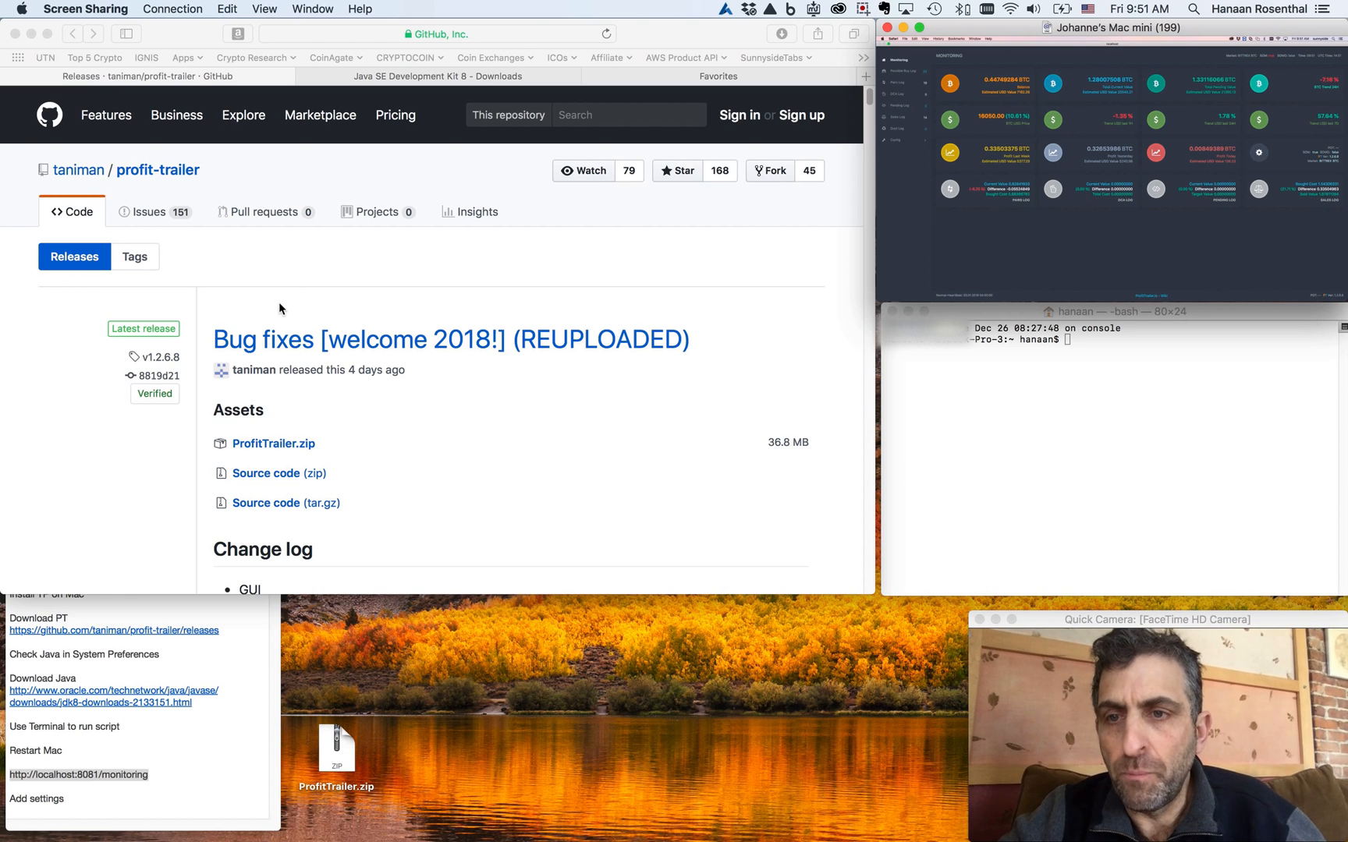
{"action": "mouse_move", "coordinate": [315, 401]}
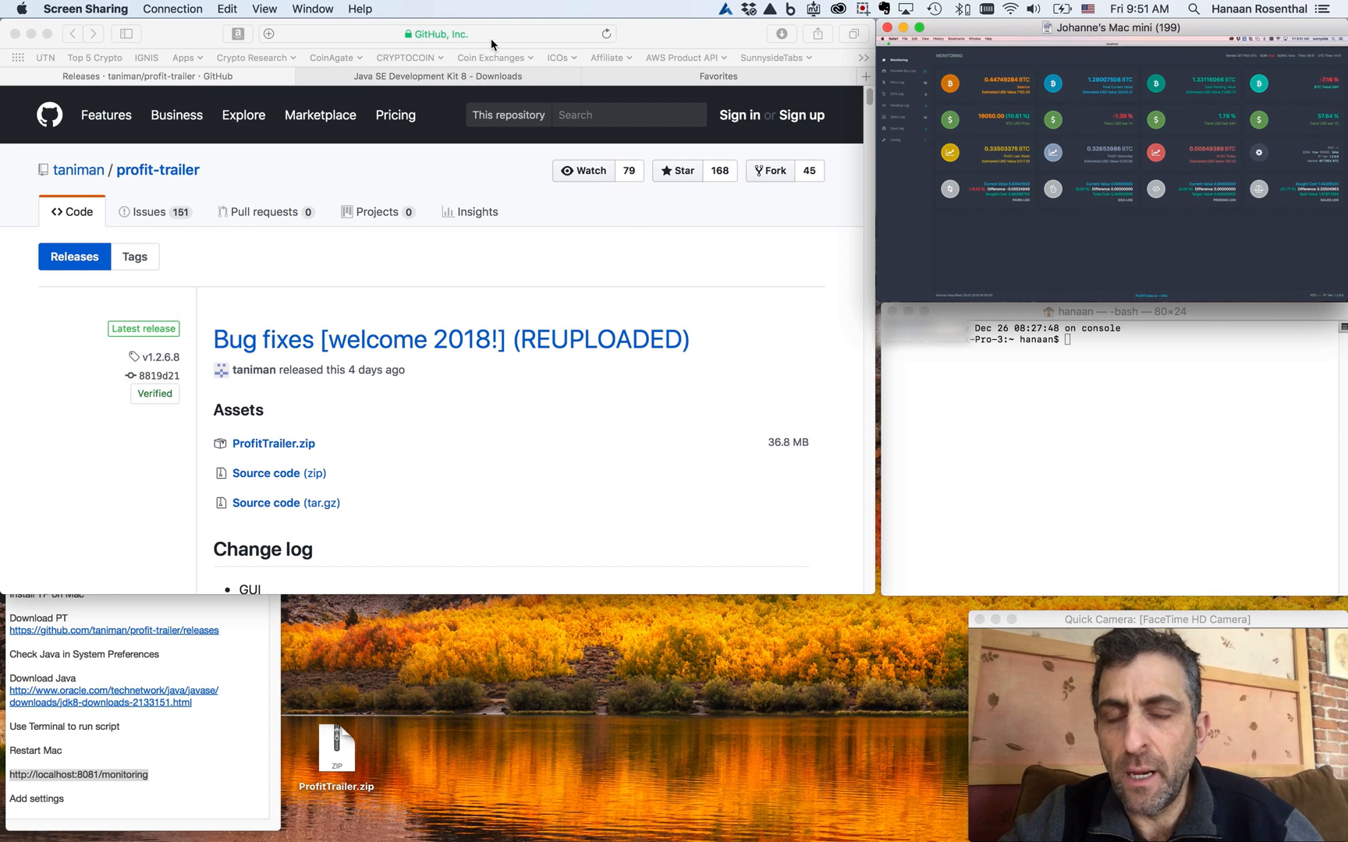
Bring up the ProfitTrailer releases page, then switch to the desktop holding ProfitTrailer.zip
{"action": "left_click", "coordinate": [438, 33]}
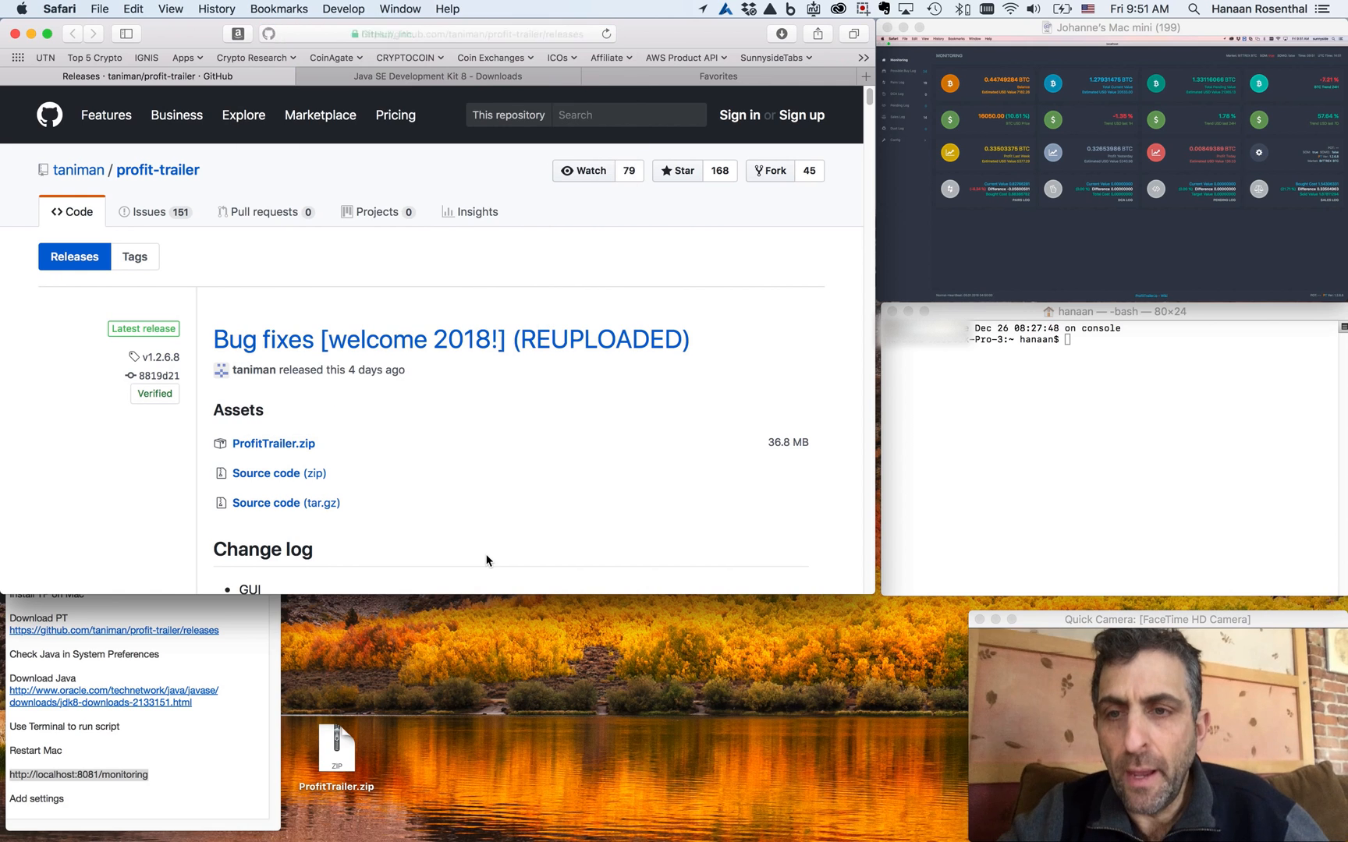
{"action": "mouse_move", "coordinate": [272, 444]}
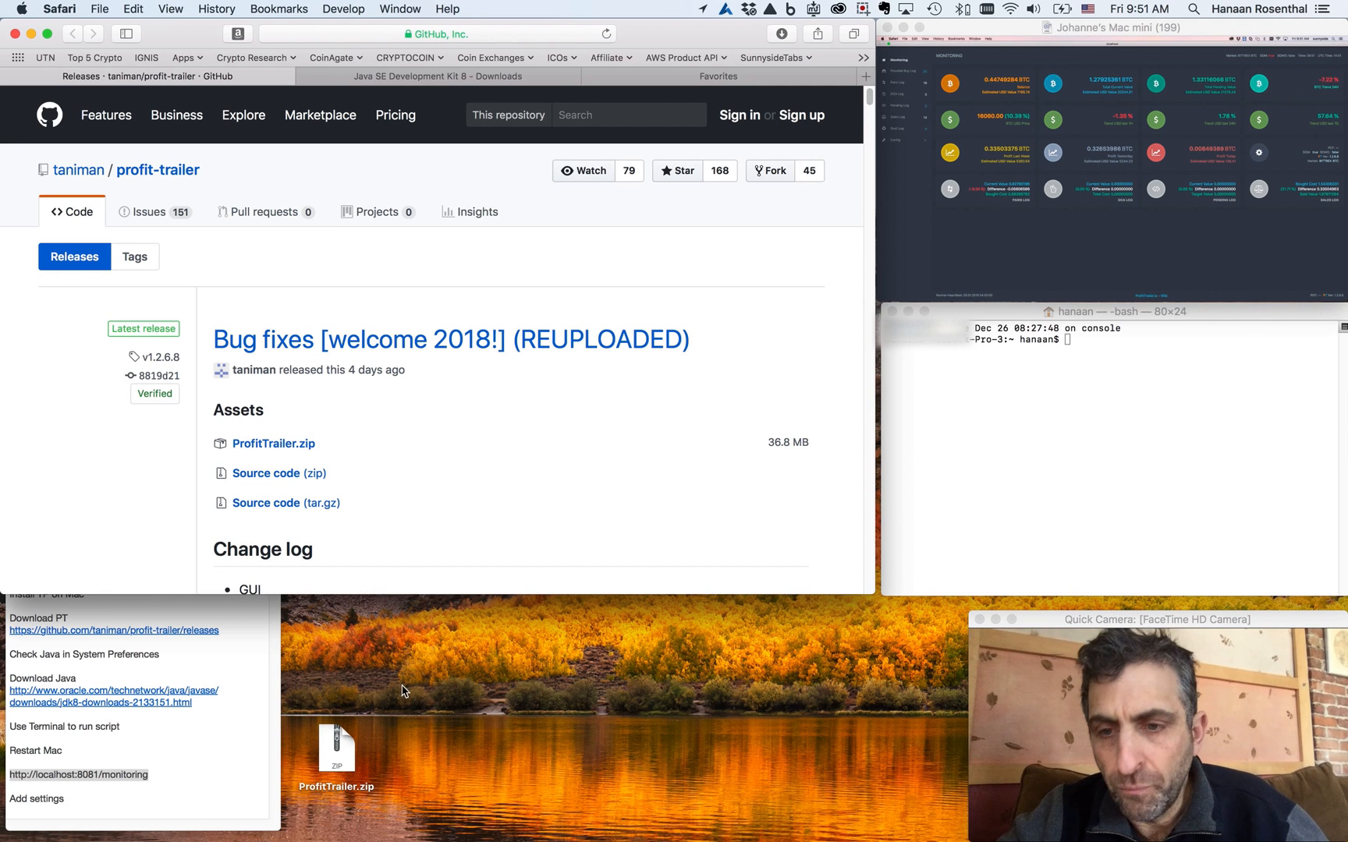
{"action": "left_click", "coordinate": [336, 750]}
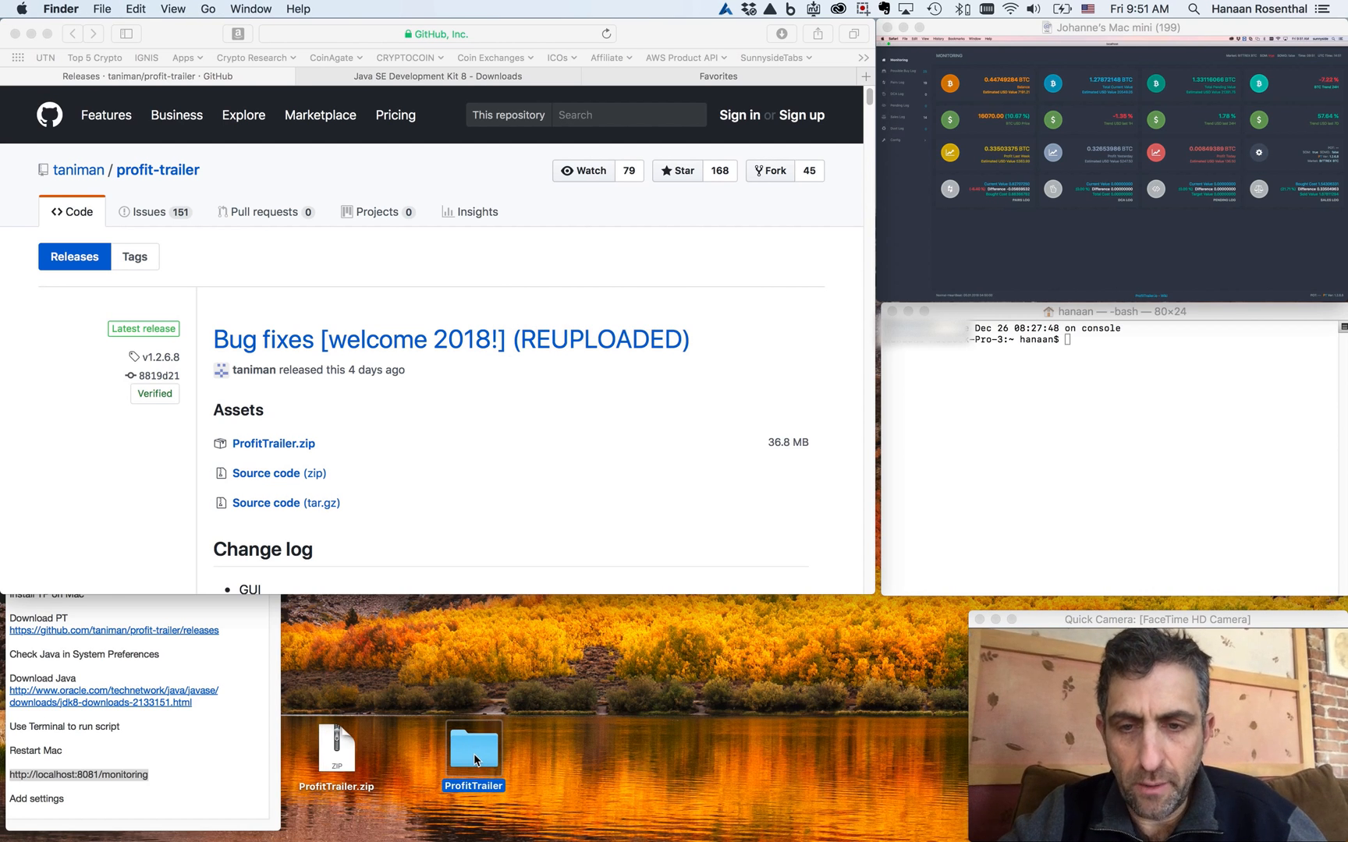
Open the unzipped ProfitTrailer folder on the desktop and select ProfitTrailer.cmd
{"action": "double_click", "coordinate": [473, 746]}
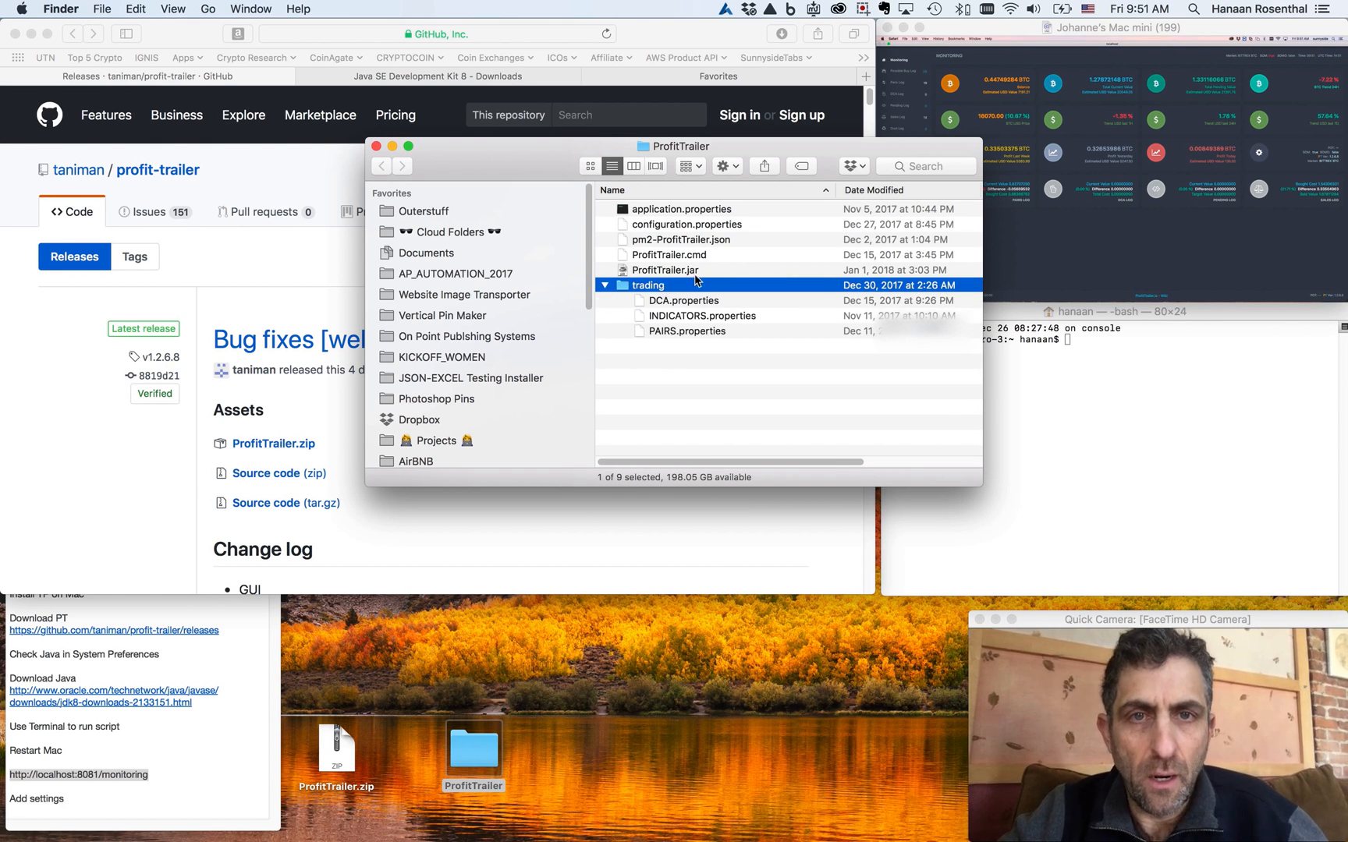
{"action": "left_click", "coordinate": [669, 254]}
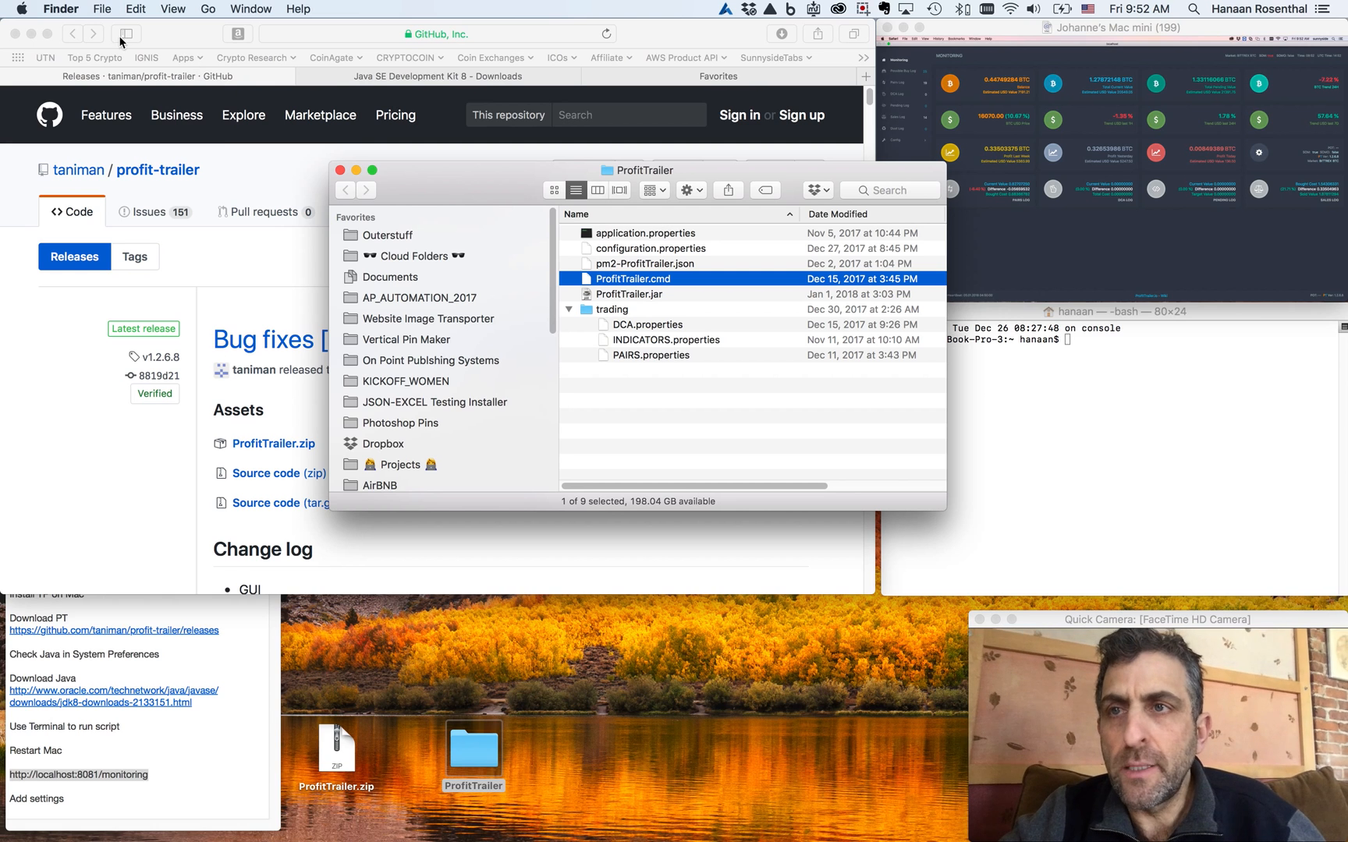
Open System Preferences from the Apple menu and choose the Java pane
{"action": "left_click", "coordinate": [12, 10]}
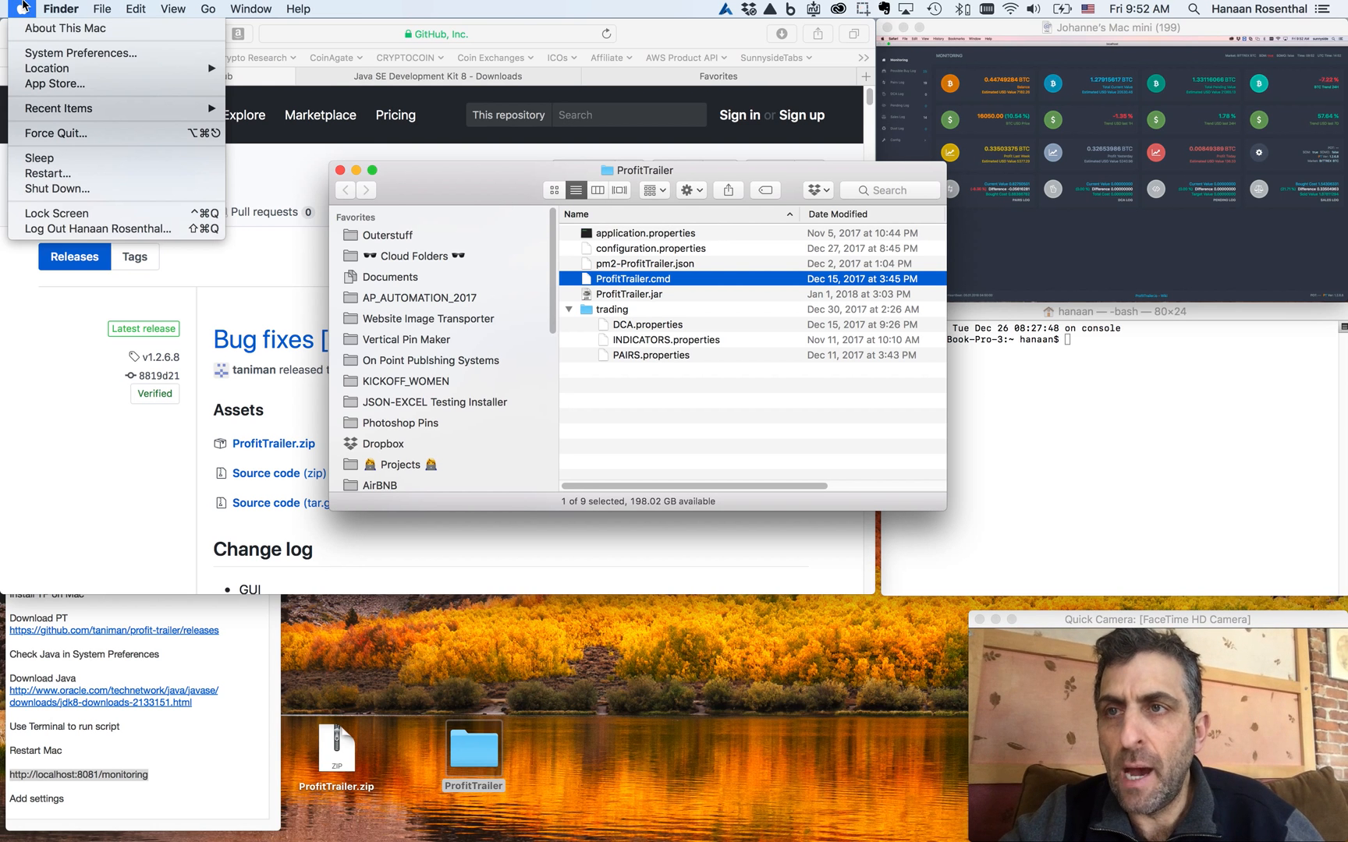
{"action": "left_click", "coordinate": [81, 52]}
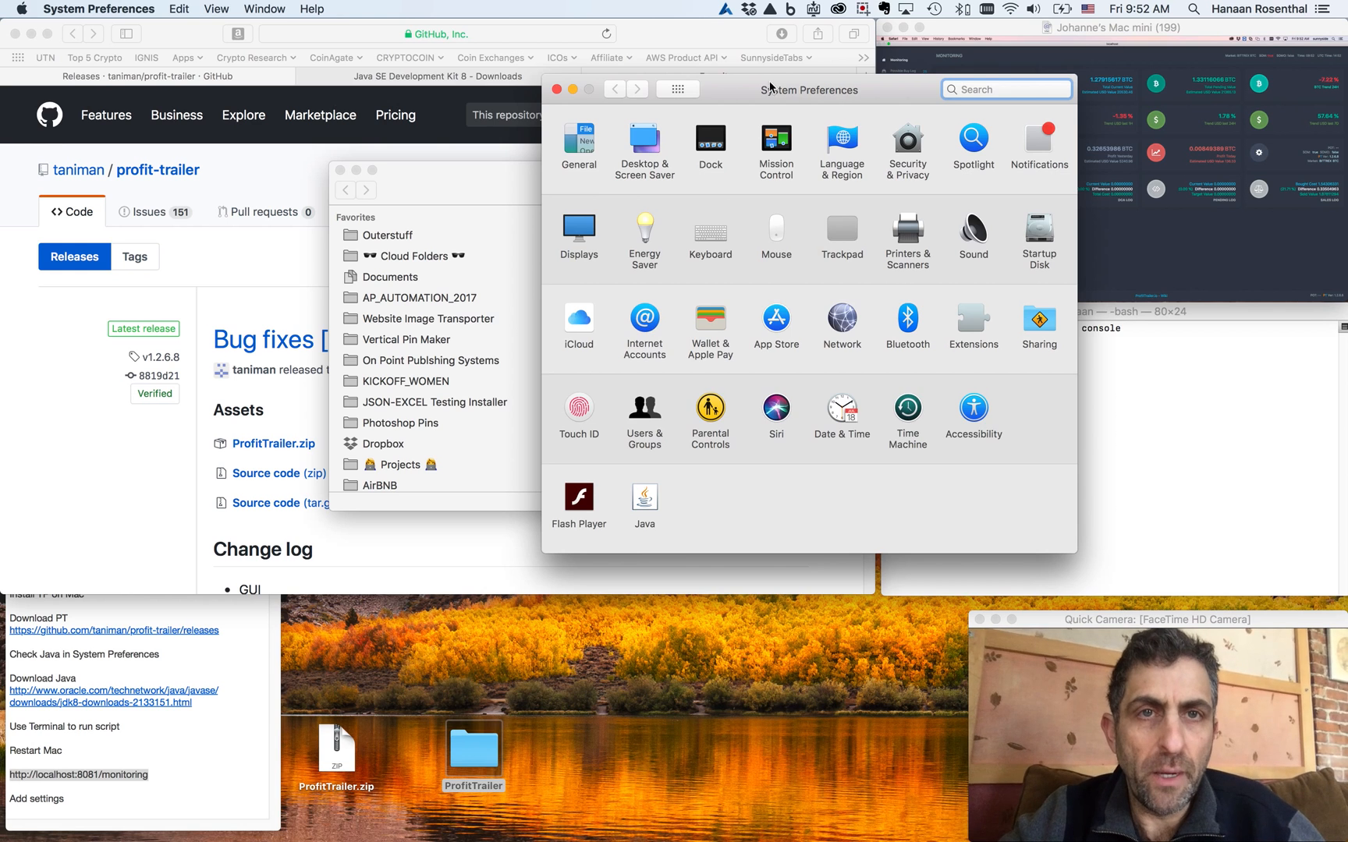
{"action": "left_click", "coordinate": [14, 8]}
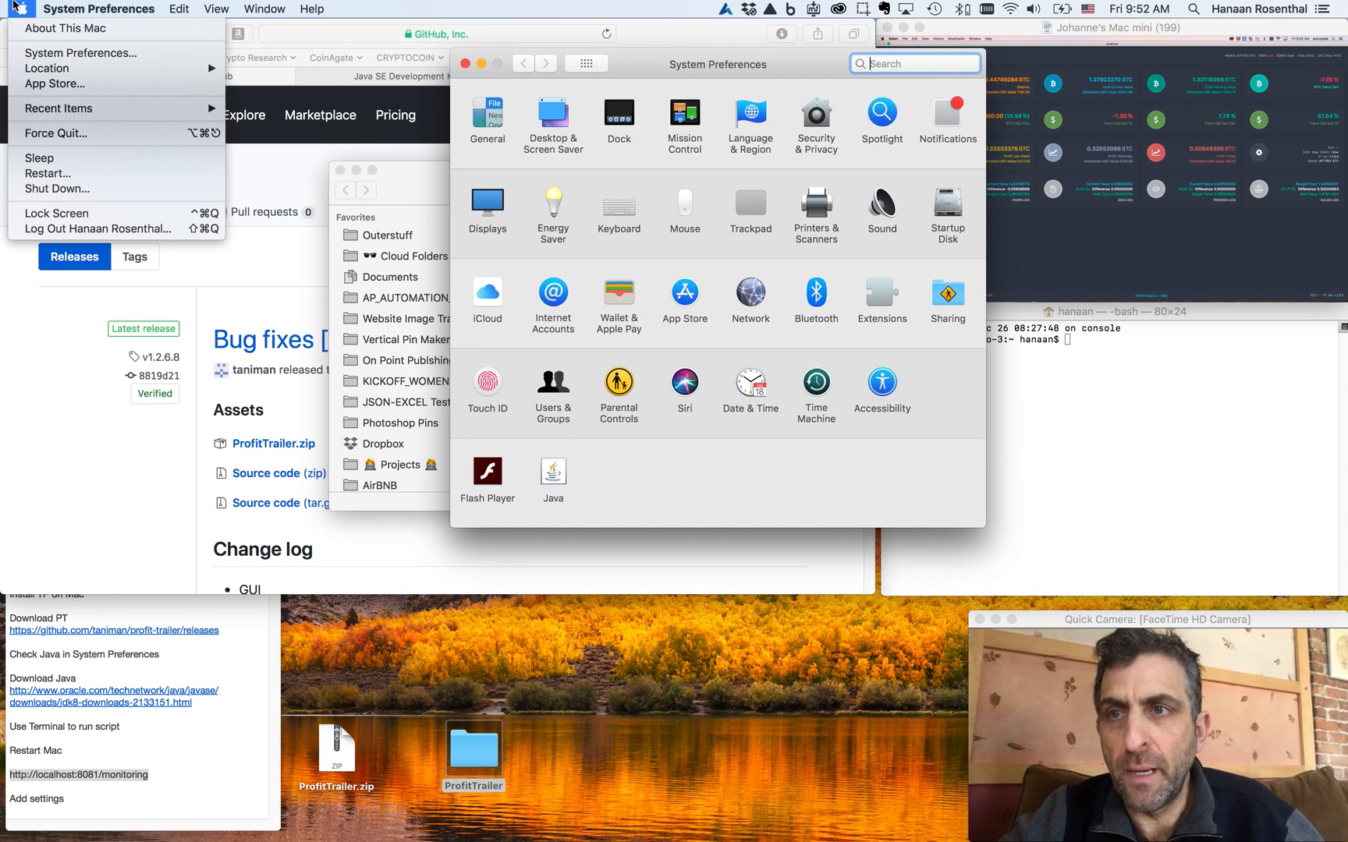
{"action": "left_click", "coordinate": [570, 446]}
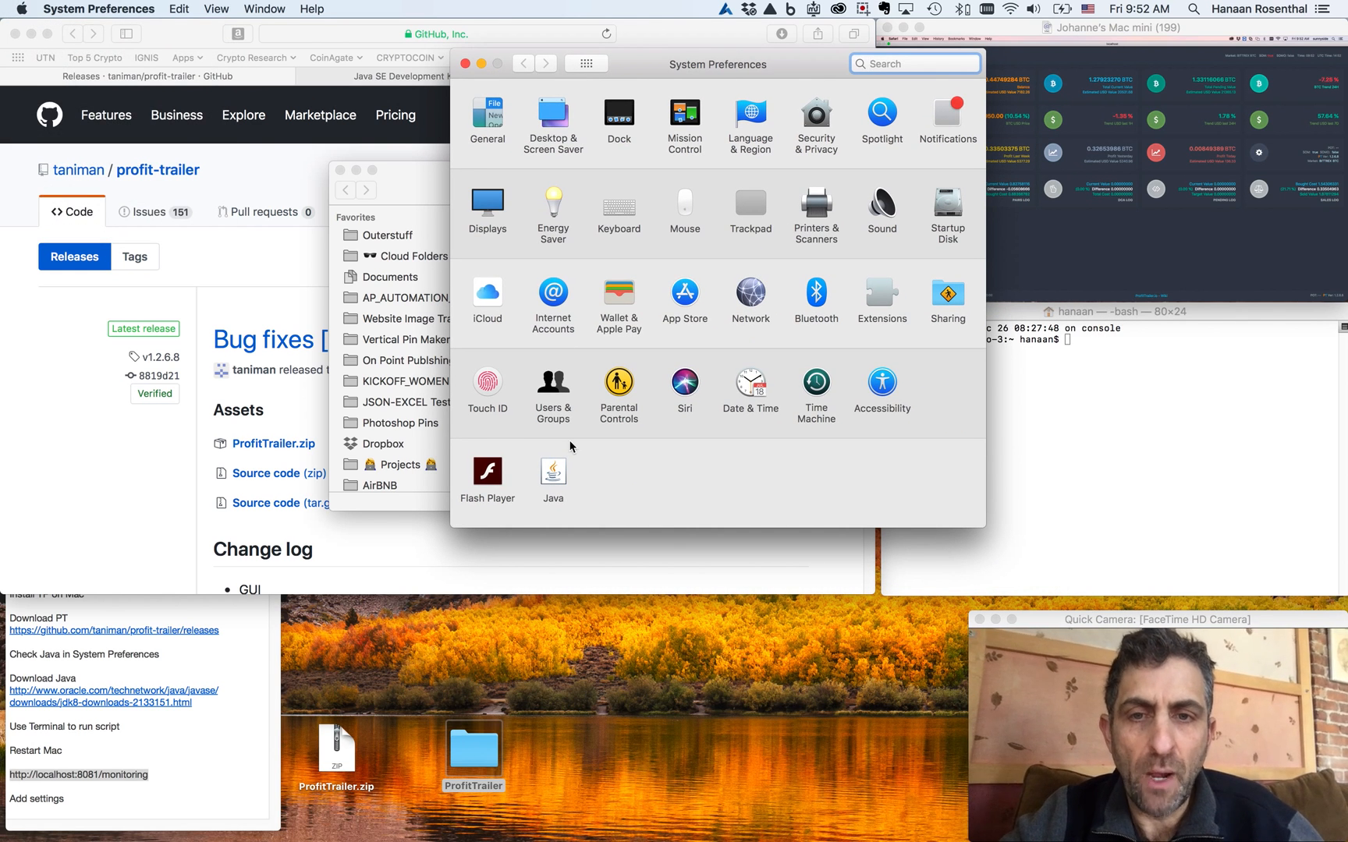
{"action": "left_click", "coordinate": [553, 471]}
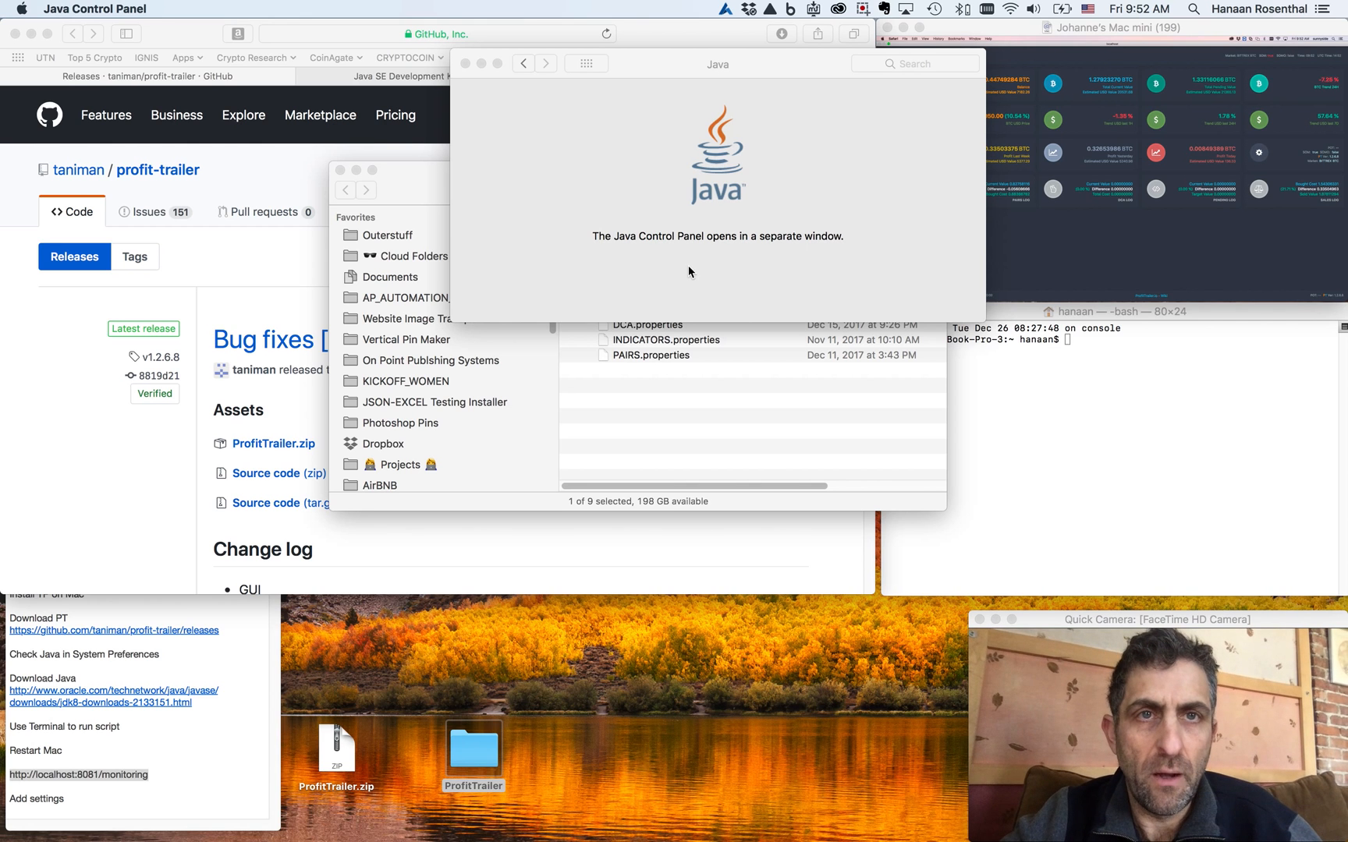
{"action": "mouse_move", "coordinate": [650, 250]}
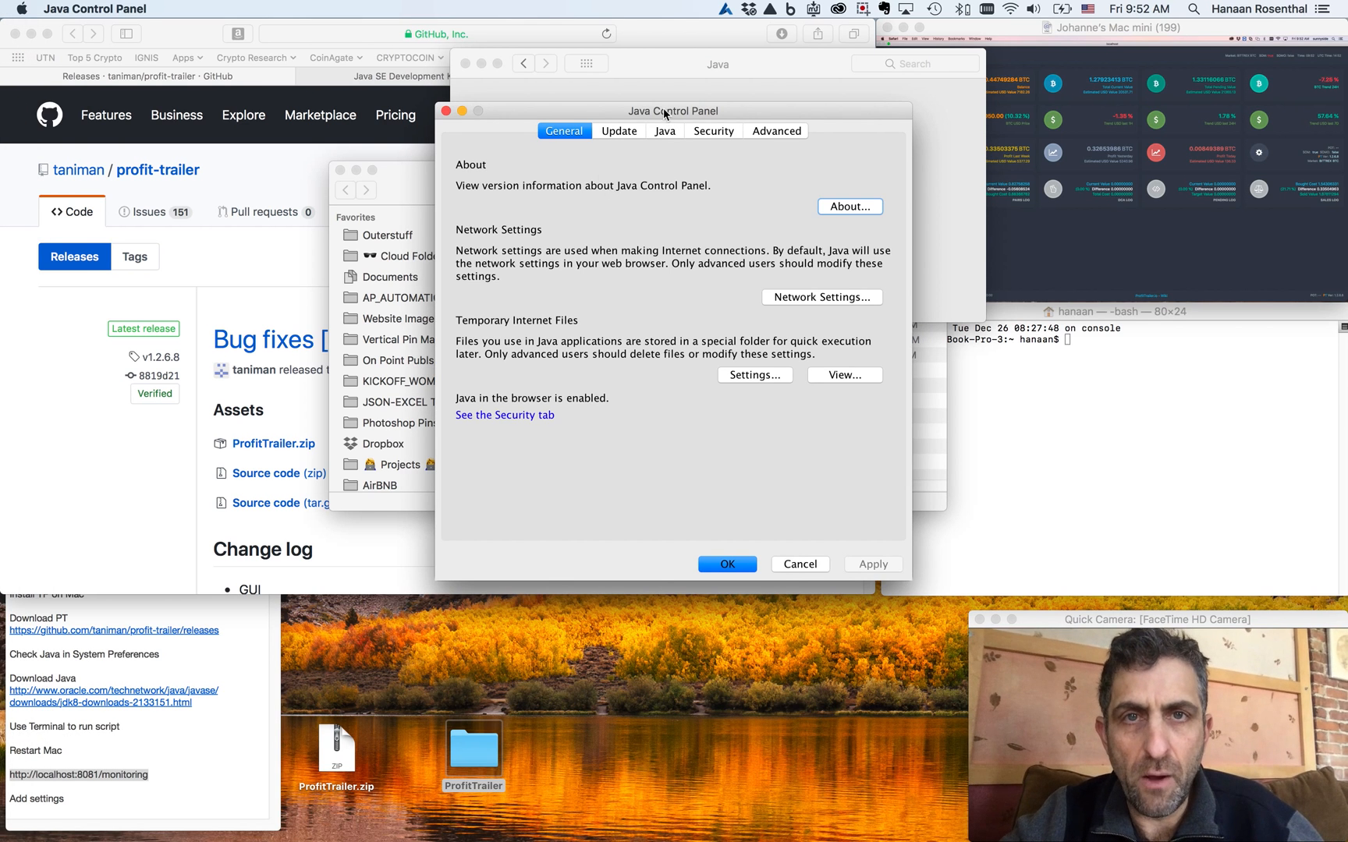
Reposition the Java Control Panel, view its About version details, then close it
{"action": "left_click_drag", "start_coordinate": [673, 111], "coordinate": [647, 104]}
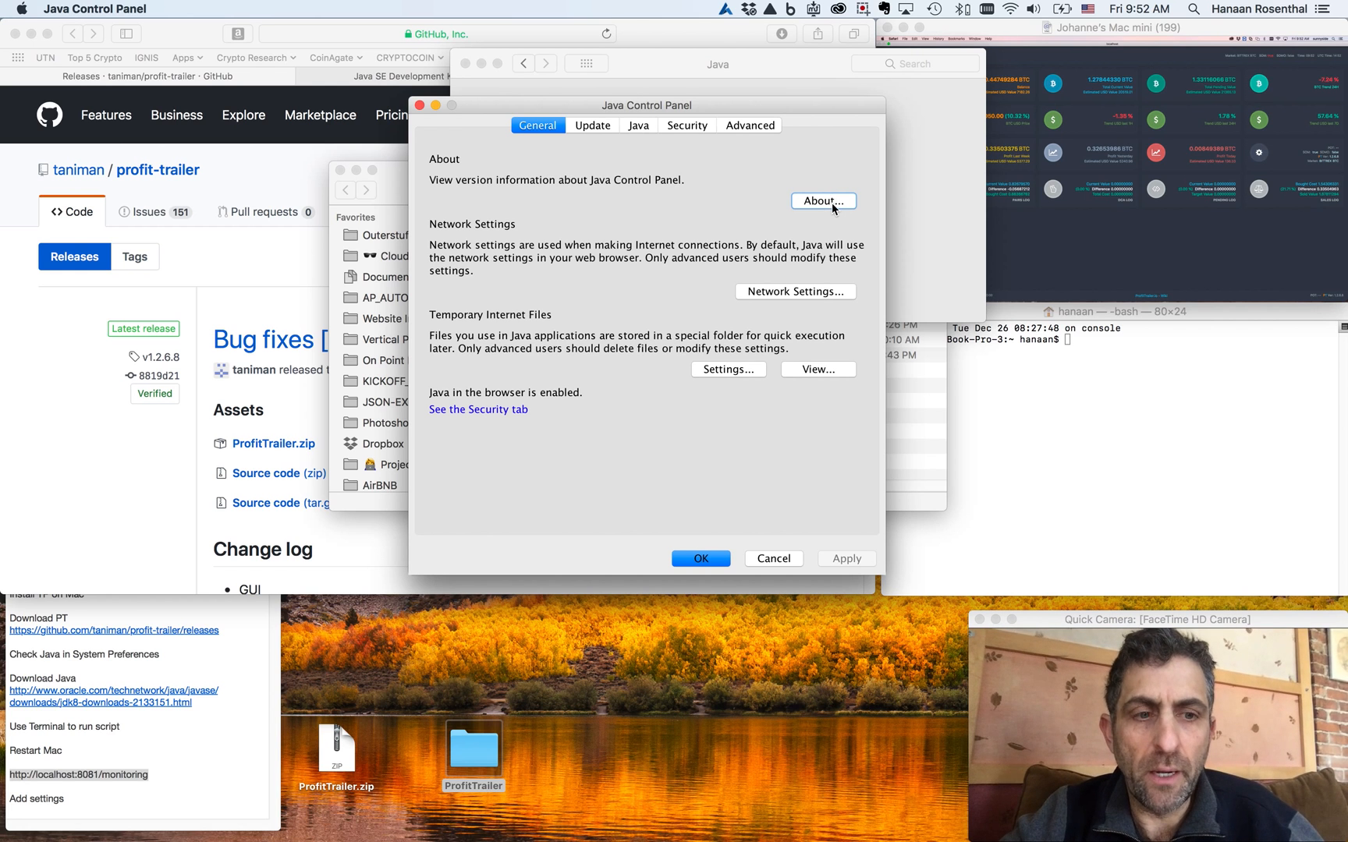
{"action": "left_click", "coordinate": [822, 201]}
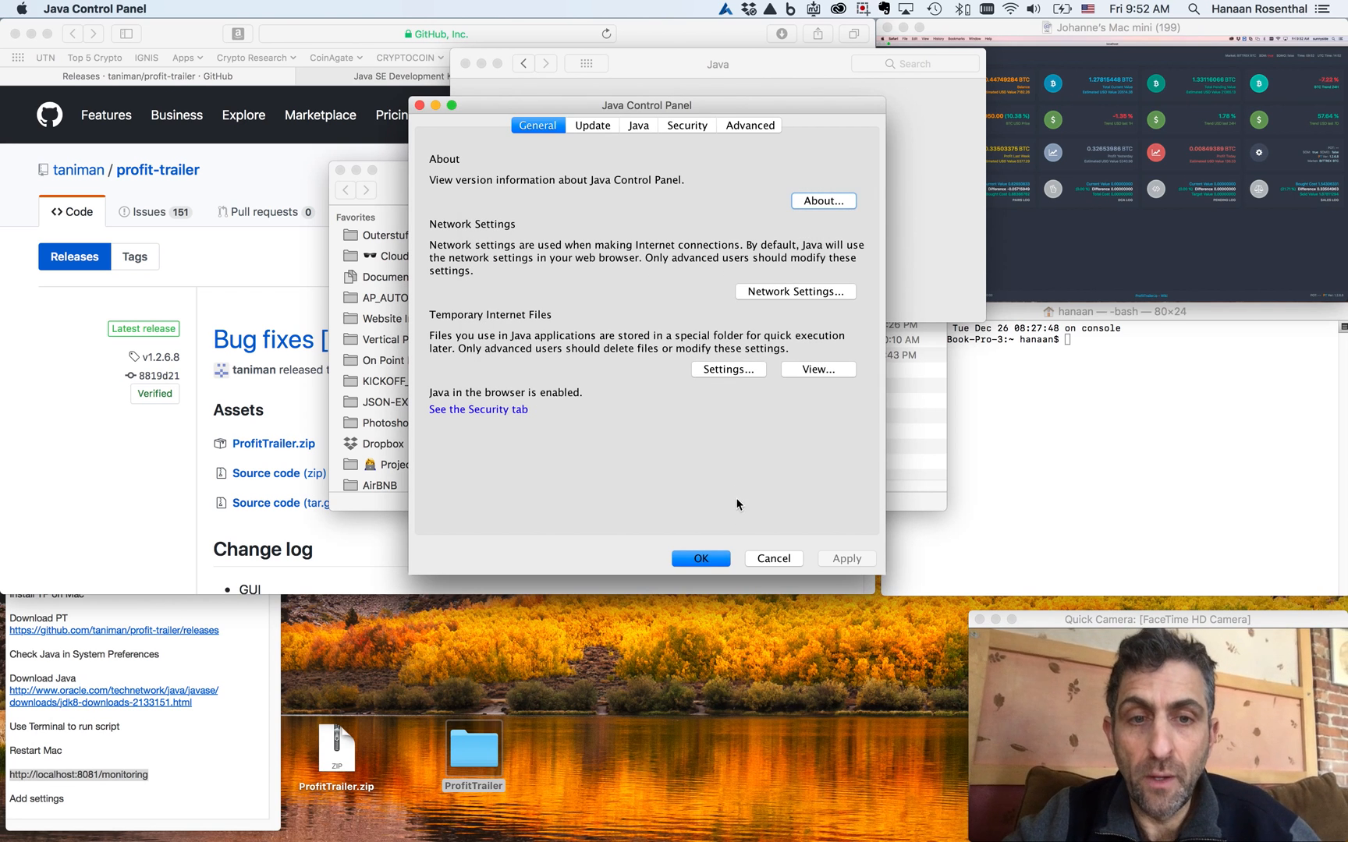
{"action": "left_click", "coordinate": [699, 559]}
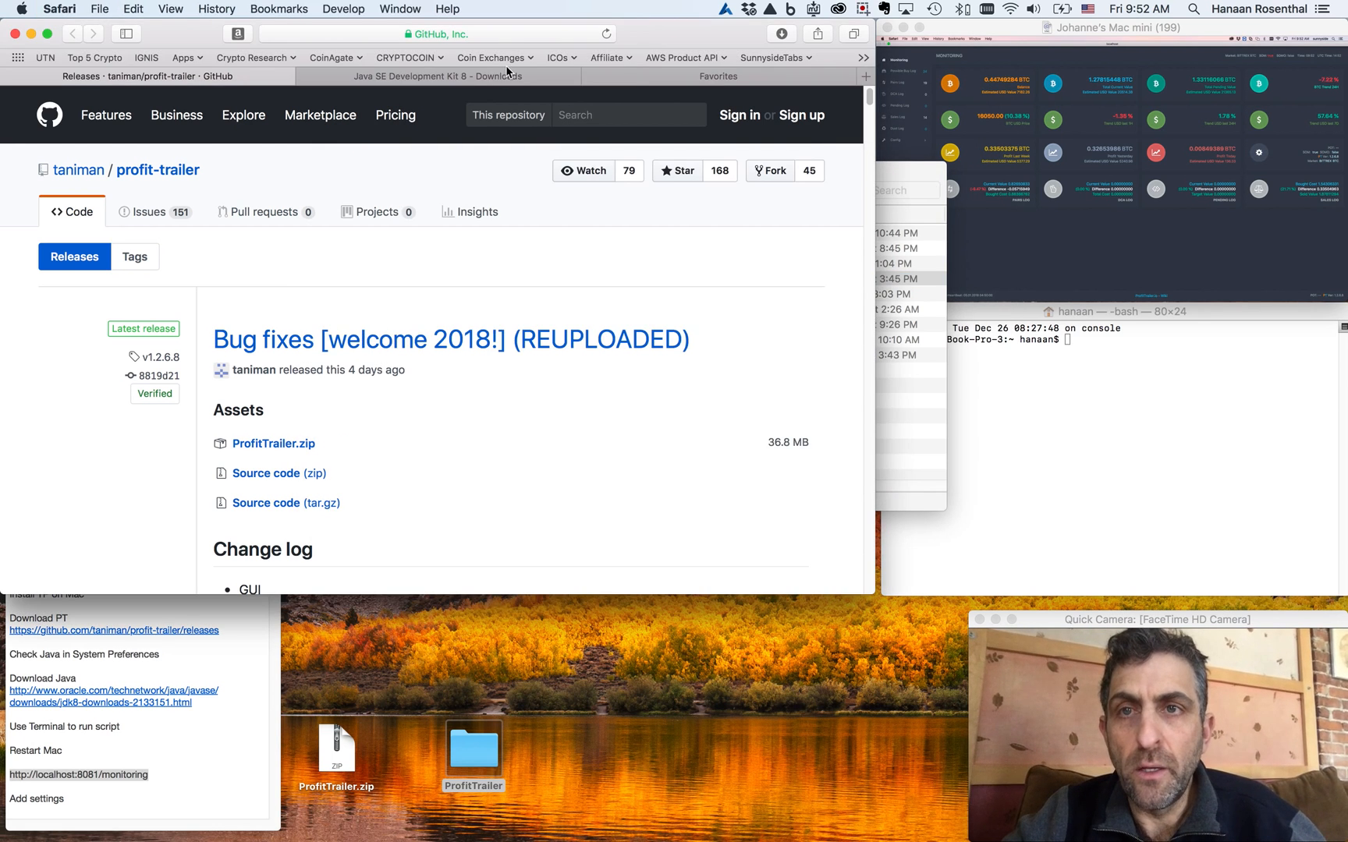
Visit the JDK 8 downloads page, dismiss the alert, and try the macOS 8u151 installer
{"action": "left_click", "coordinate": [440, 76]}
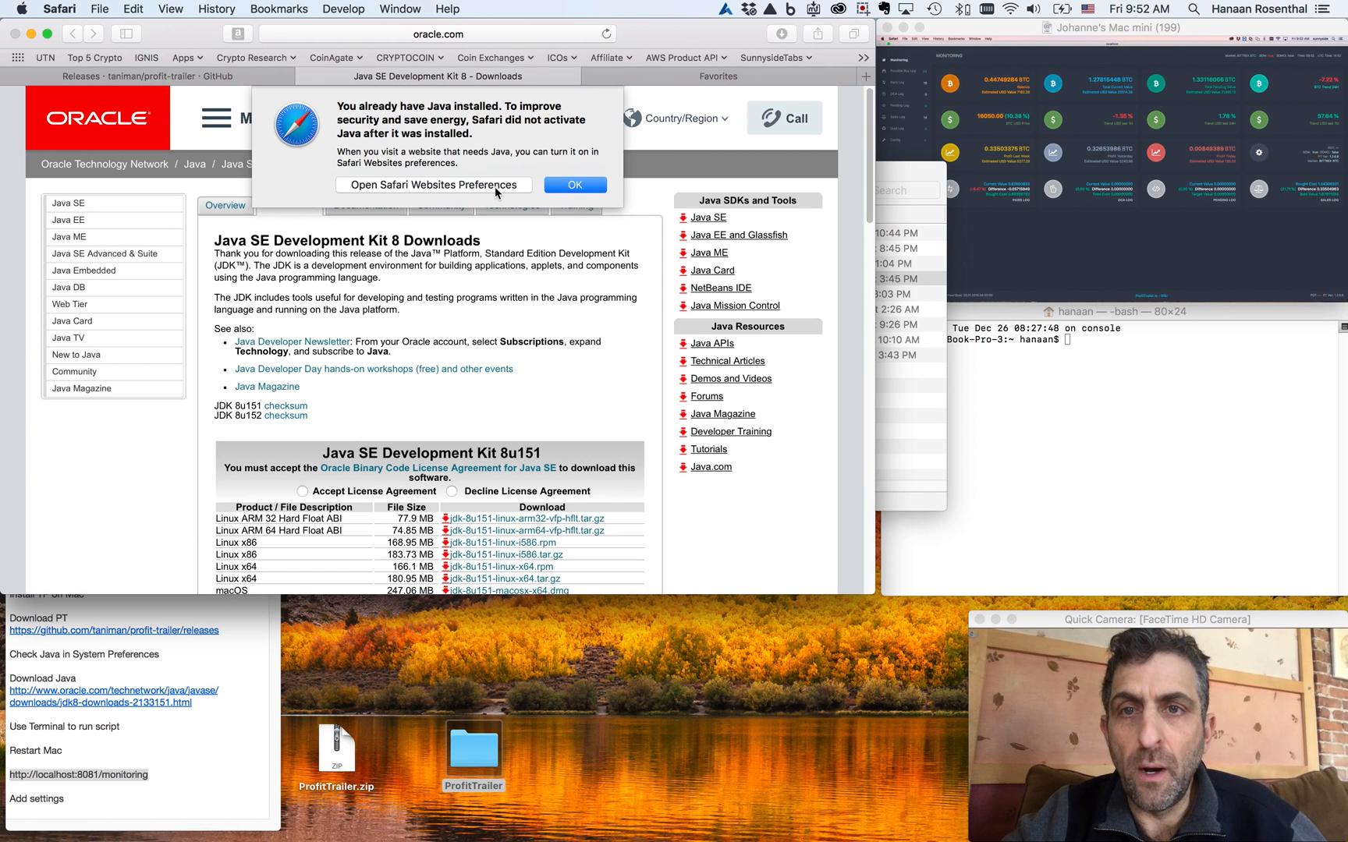
{"action": "left_click", "coordinate": [574, 185]}
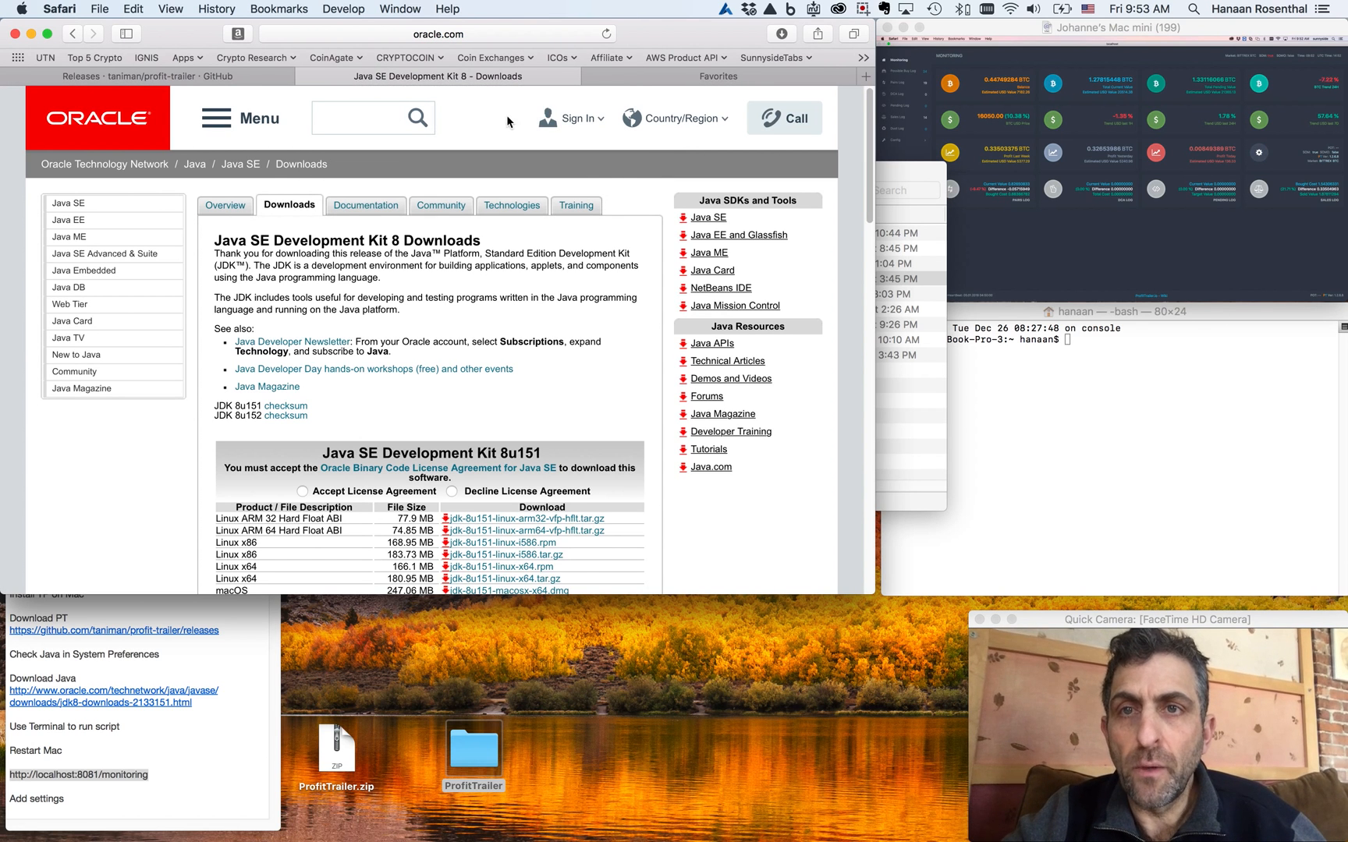
{"action": "left_click", "coordinate": [438, 34]}
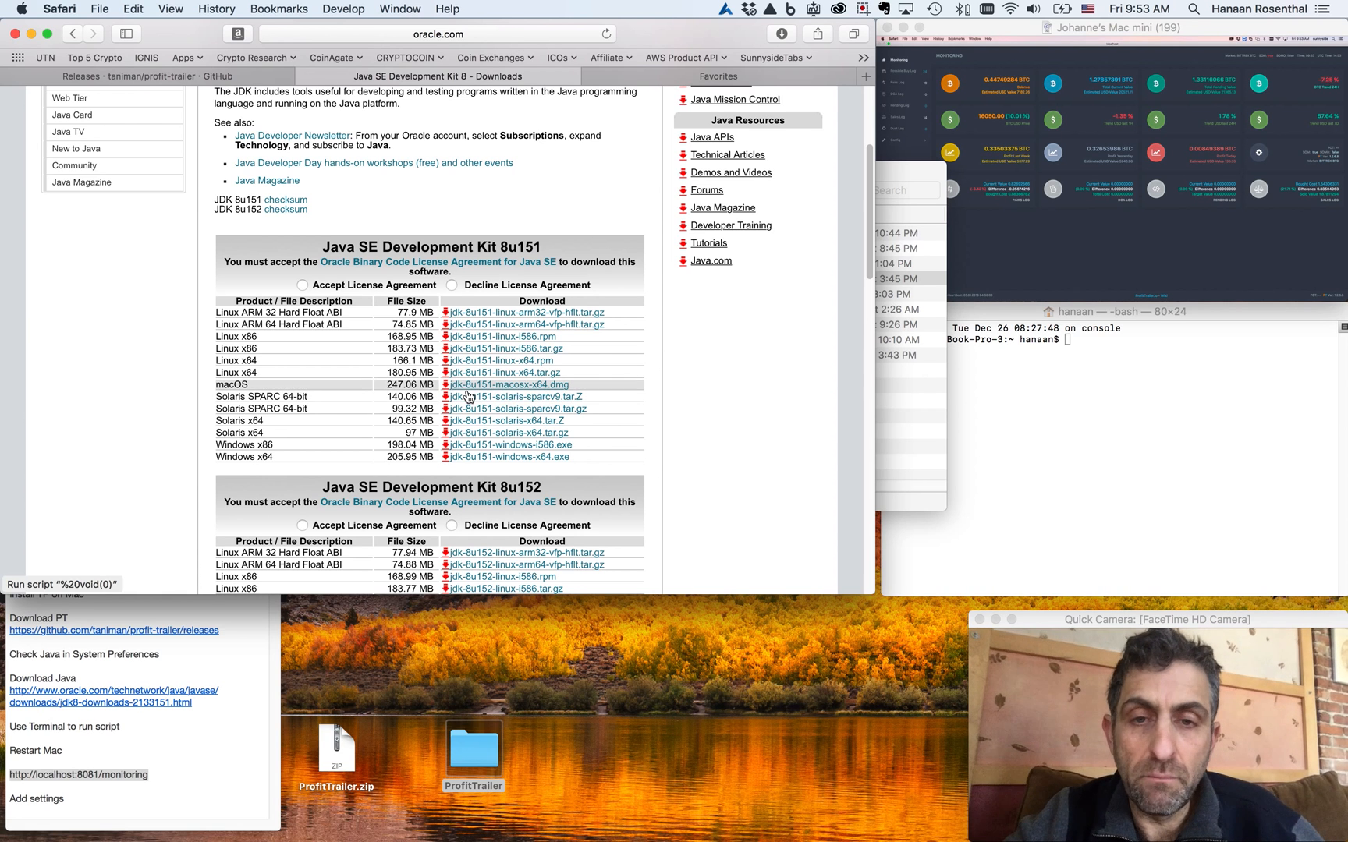
{"action": "left_click", "coordinate": [128, 76]}
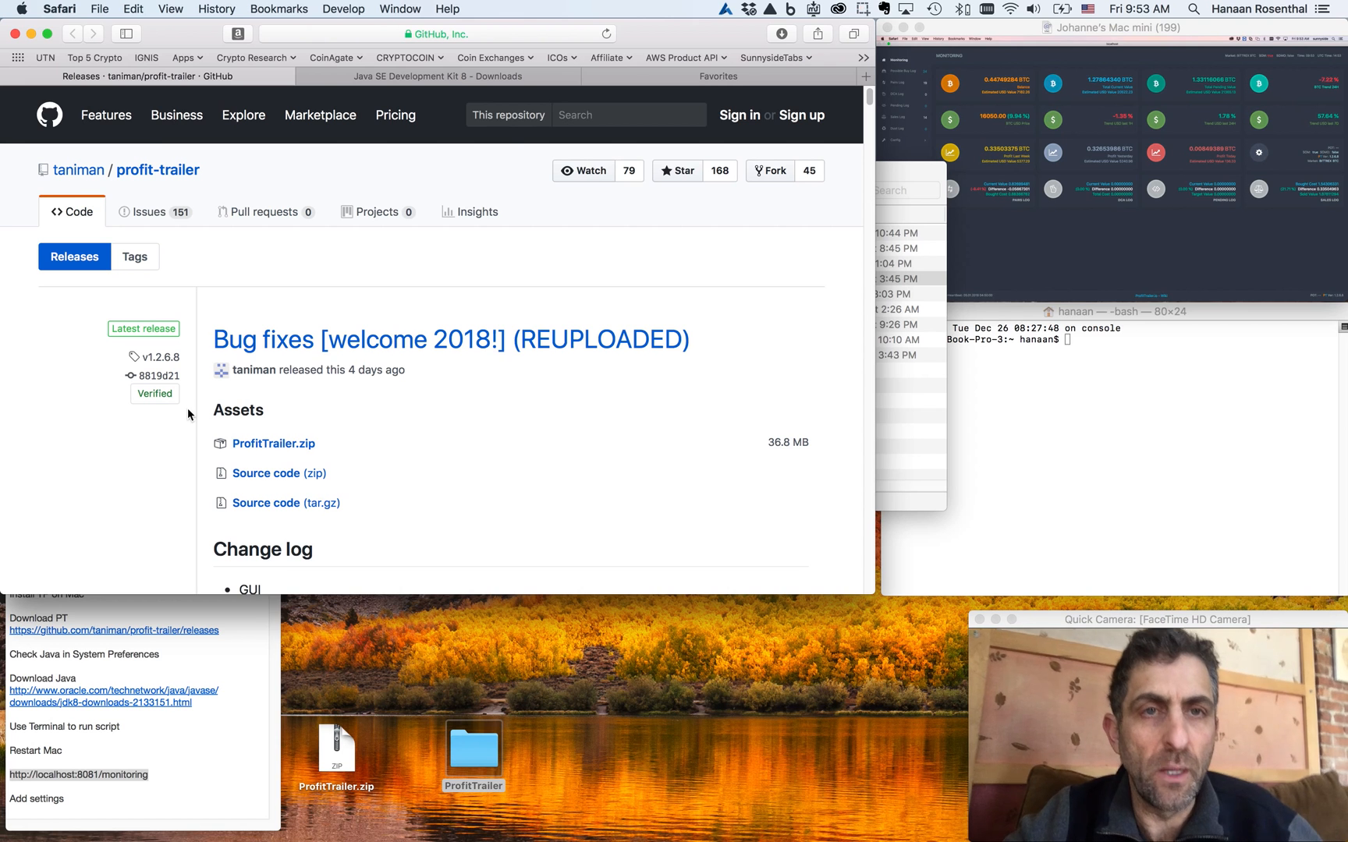
Preview ProfitTrailer.cmd in the ProfitTrailer folder, then bring up its Open With options
{"action": "double_click", "coordinate": [473, 748]}
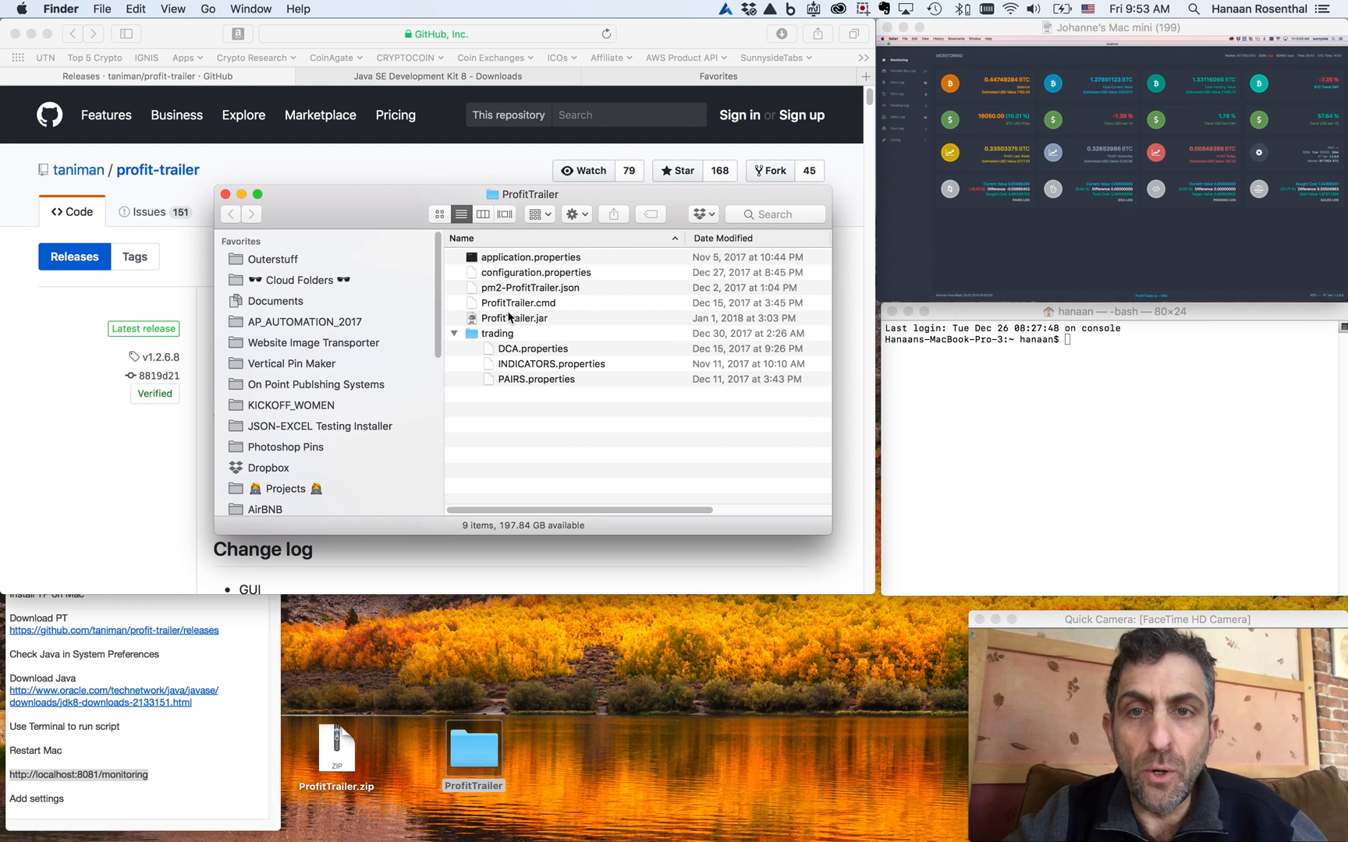
{"action": "left_click", "coordinate": [517, 302]}
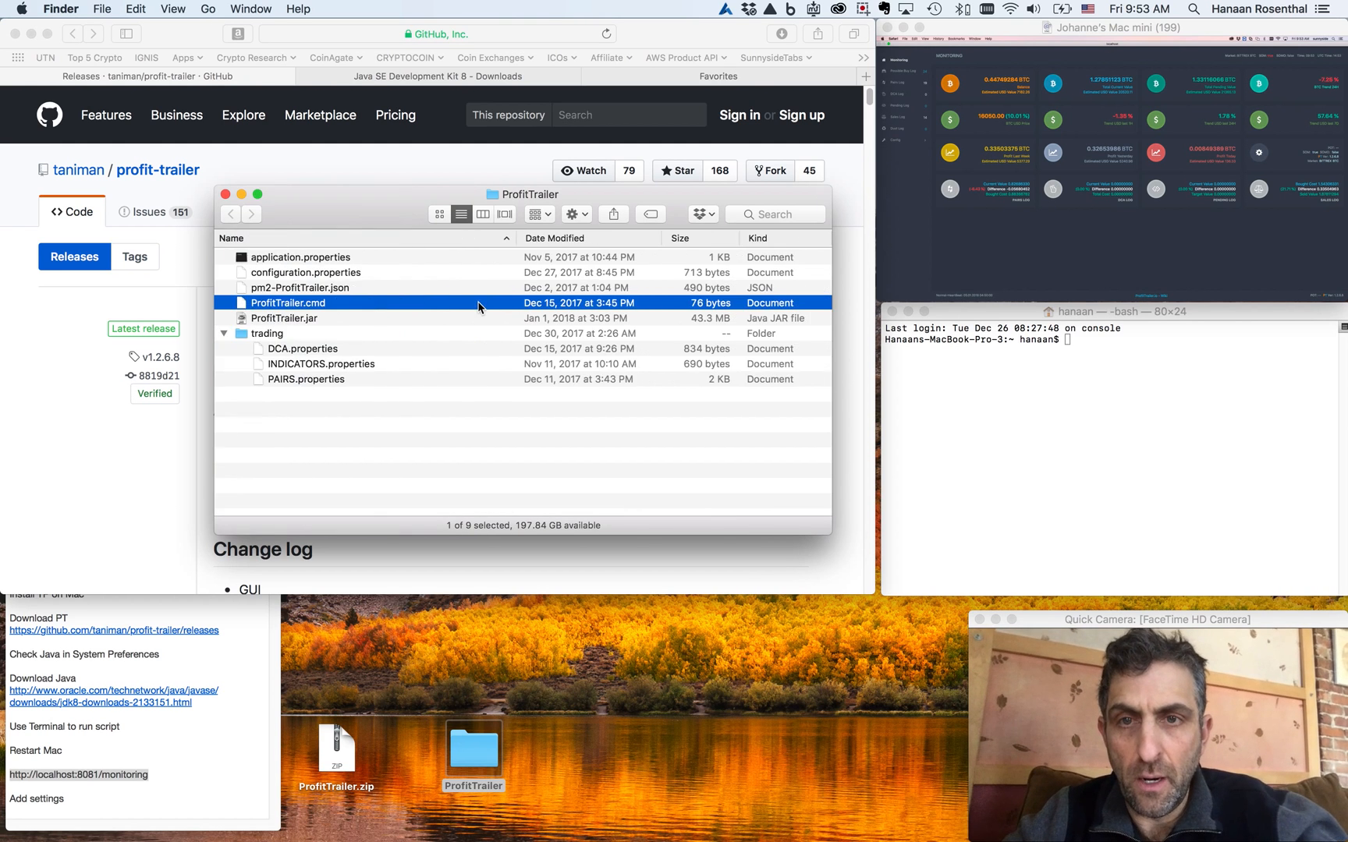
{"action": "left_click", "coordinate": [439, 214]}
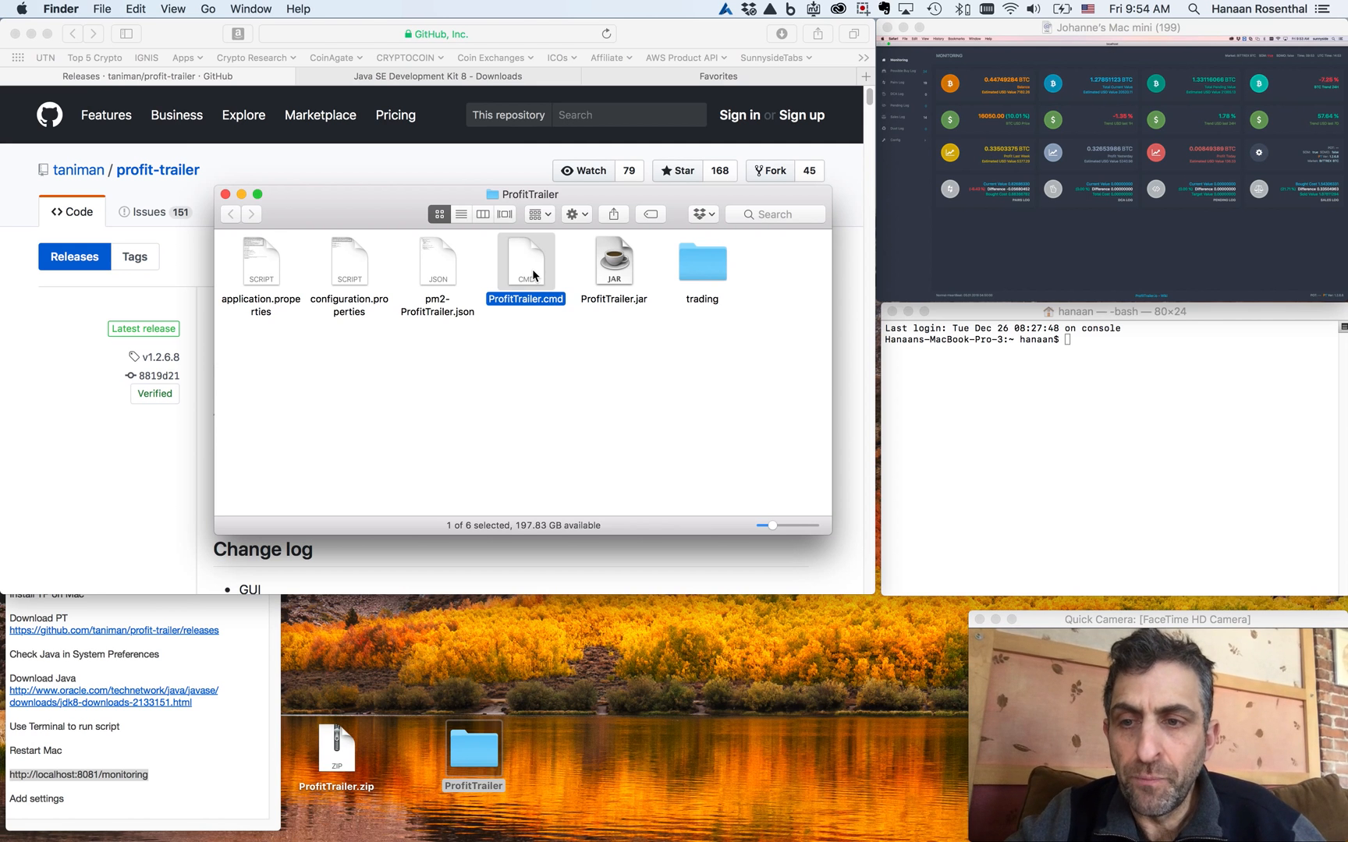
{"action": "double_click", "coordinate": [526, 262]}
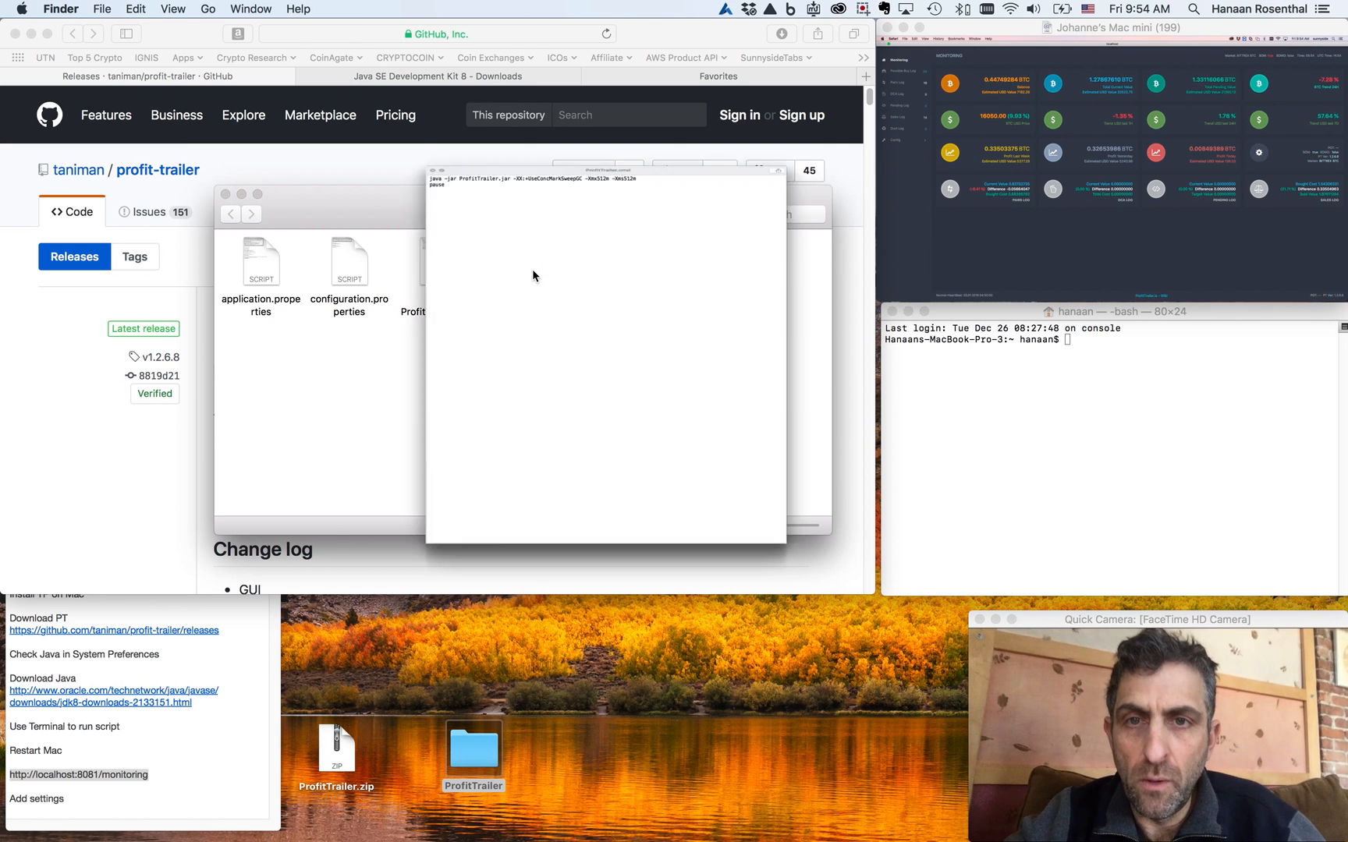
{"action": "left_click", "coordinate": [525, 260]}
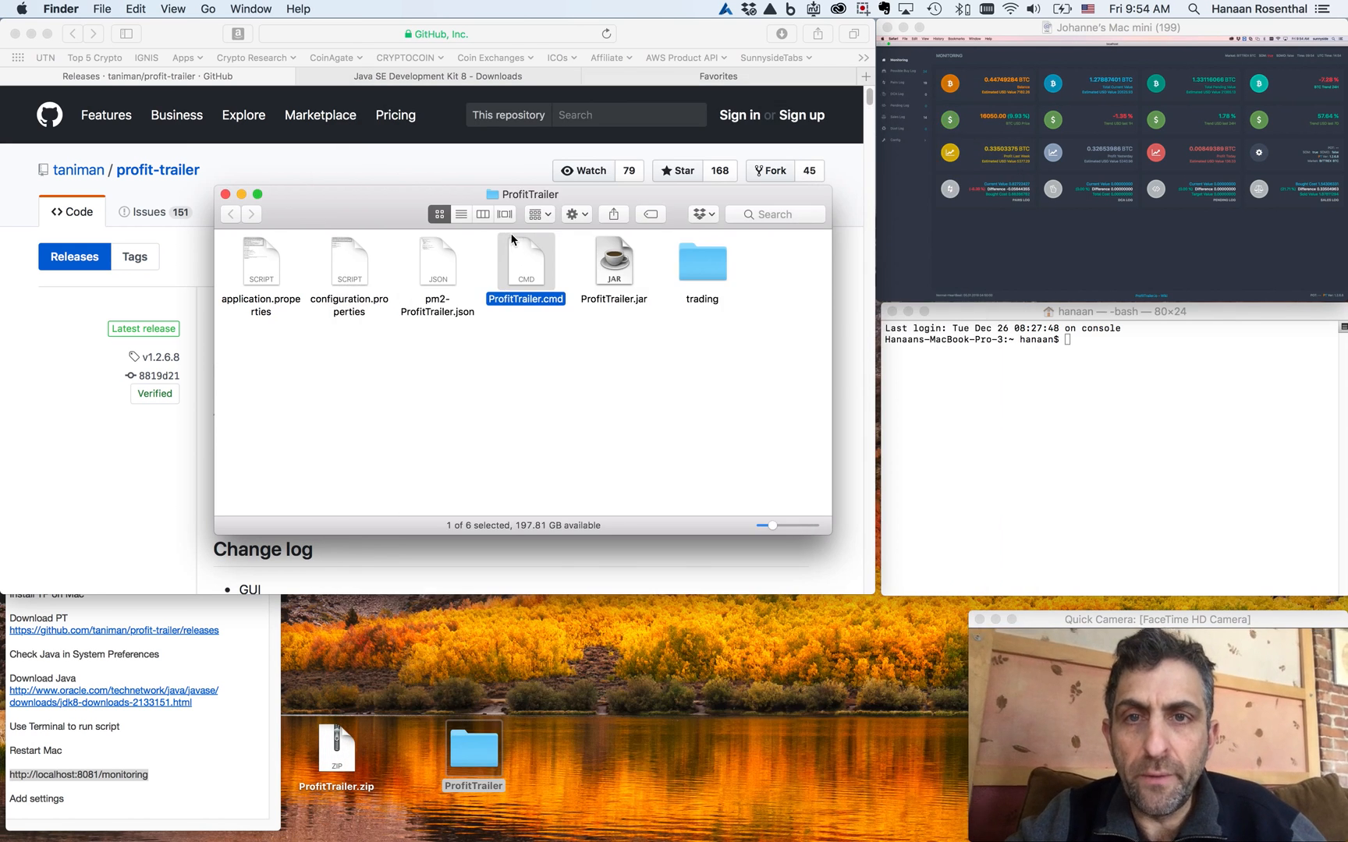
{"action": "right_click", "coordinate": [525, 262]}
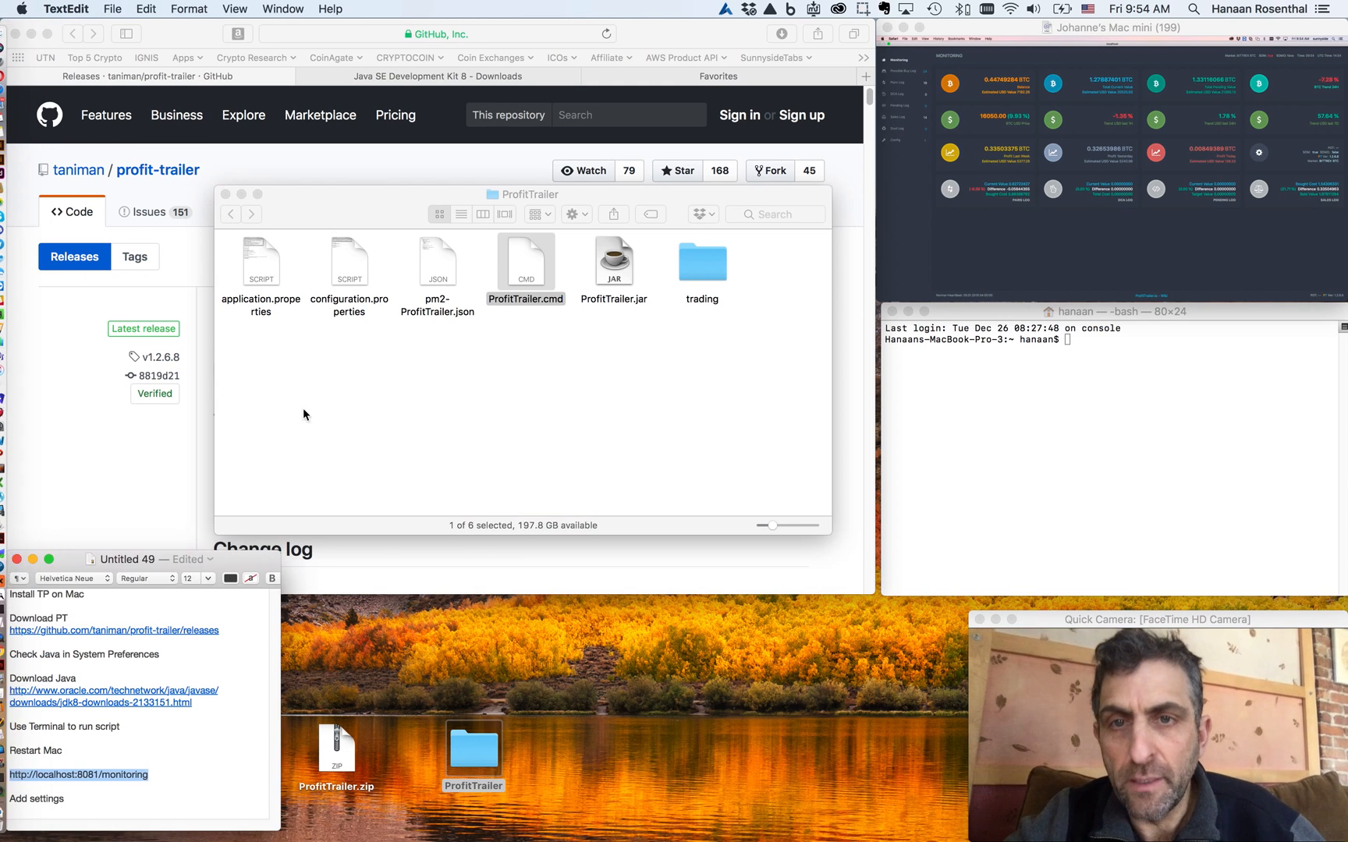
Open ProfitTrailer.cmd in TextEdit to read its java -jar command, then switch to Terminal
{"action": "double_click", "coordinate": [525, 264]}
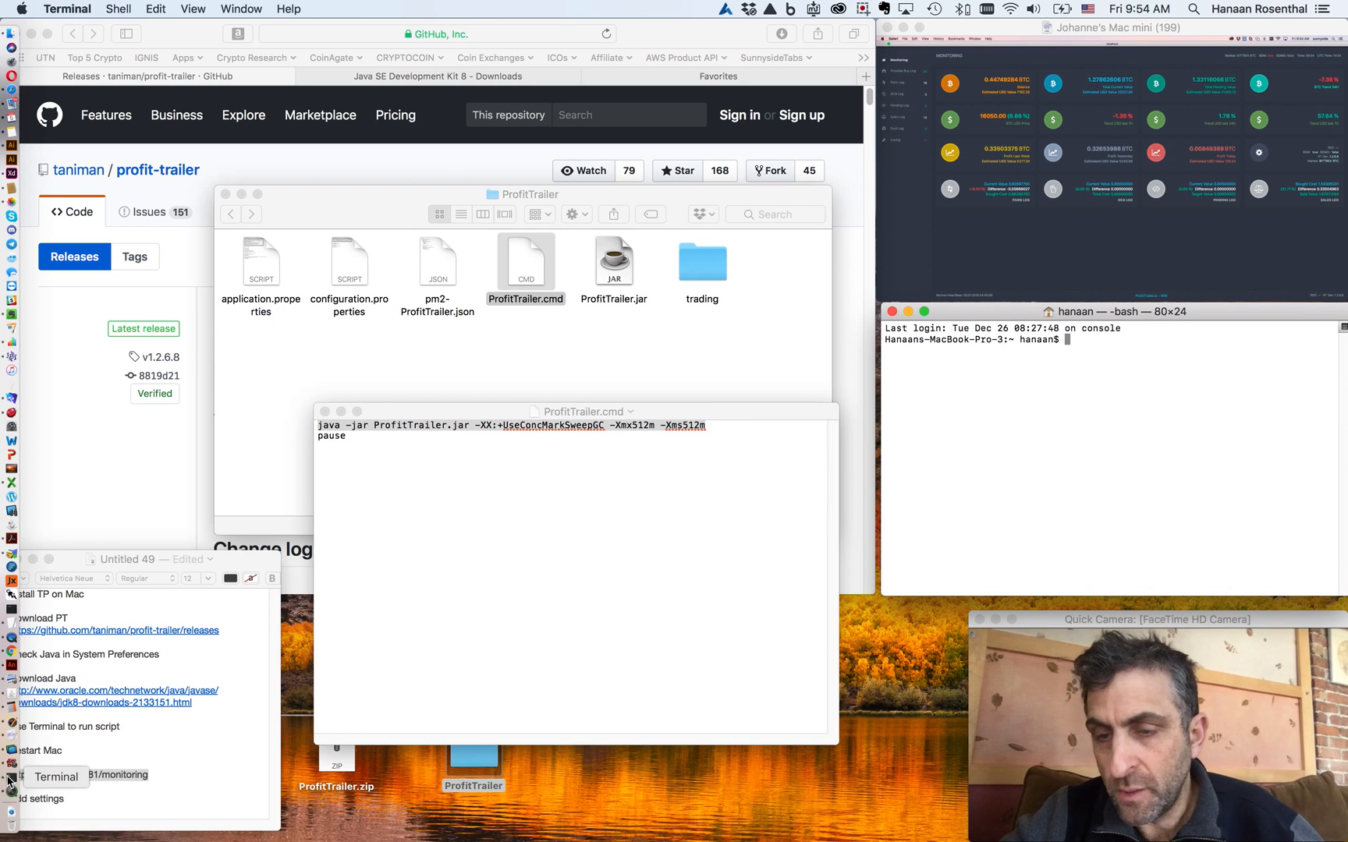
{"action": "left_click", "coordinate": [67, 9]}
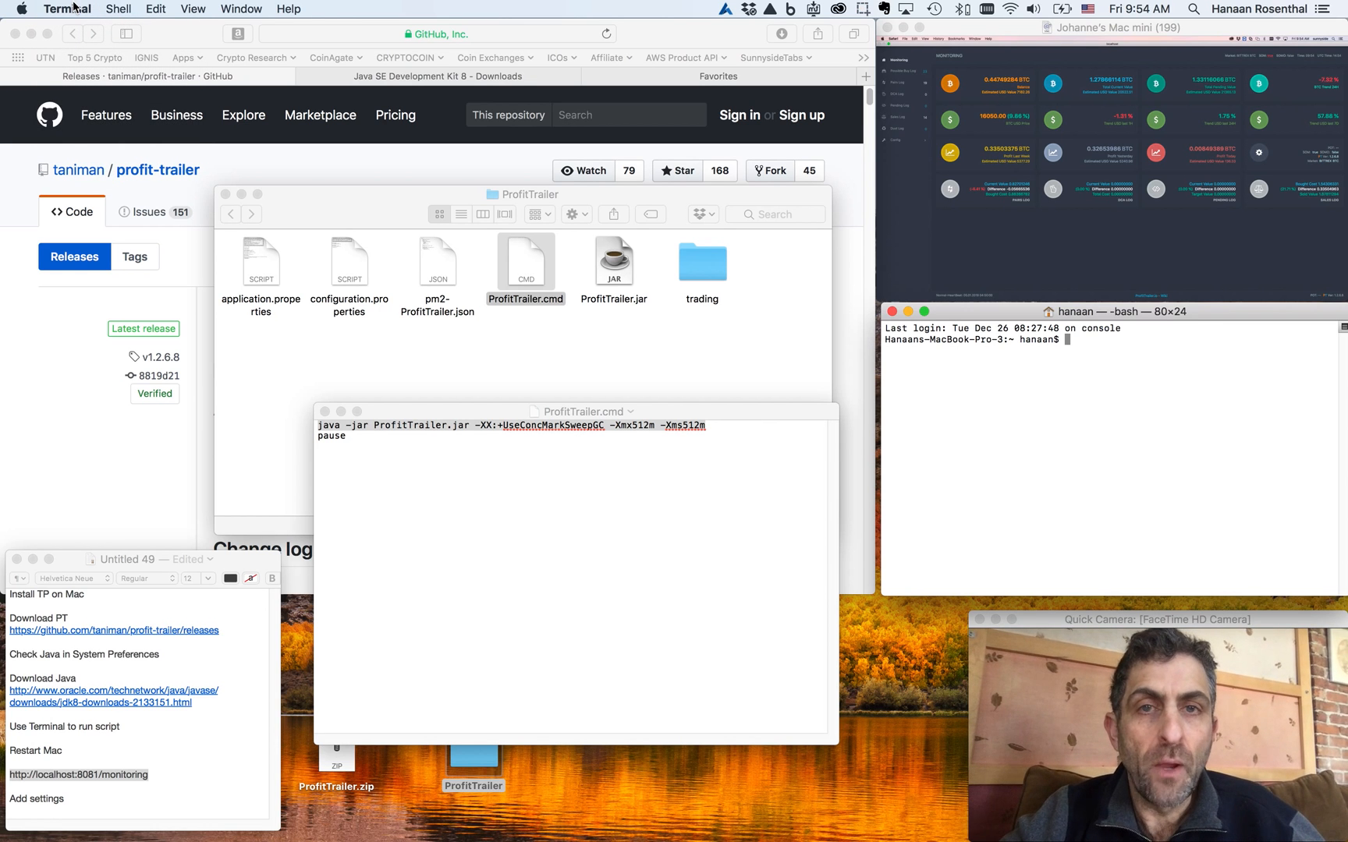
{"action": "left_click", "coordinate": [68, 9]}
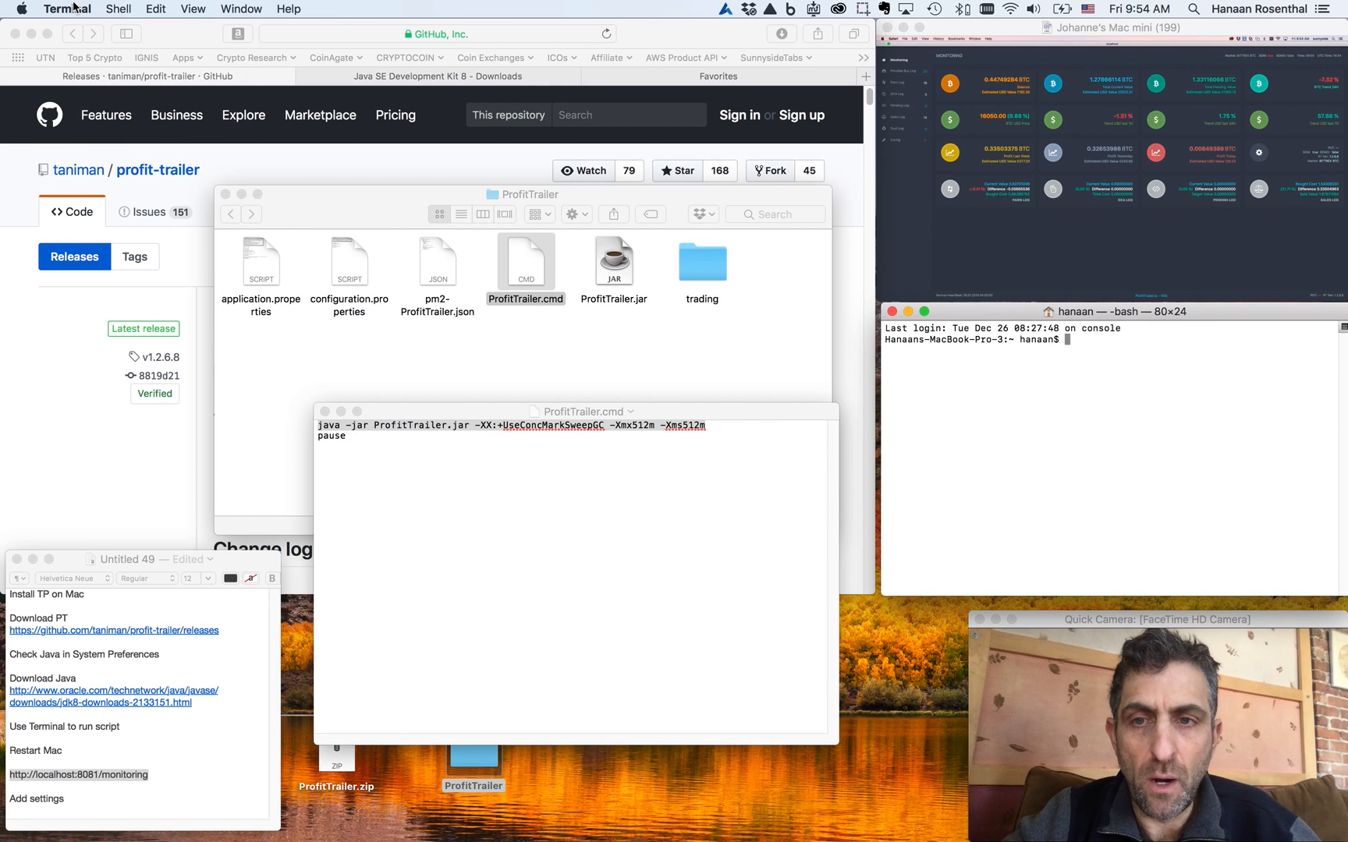
{"action": "mouse_move", "coordinate": [754, 323]}
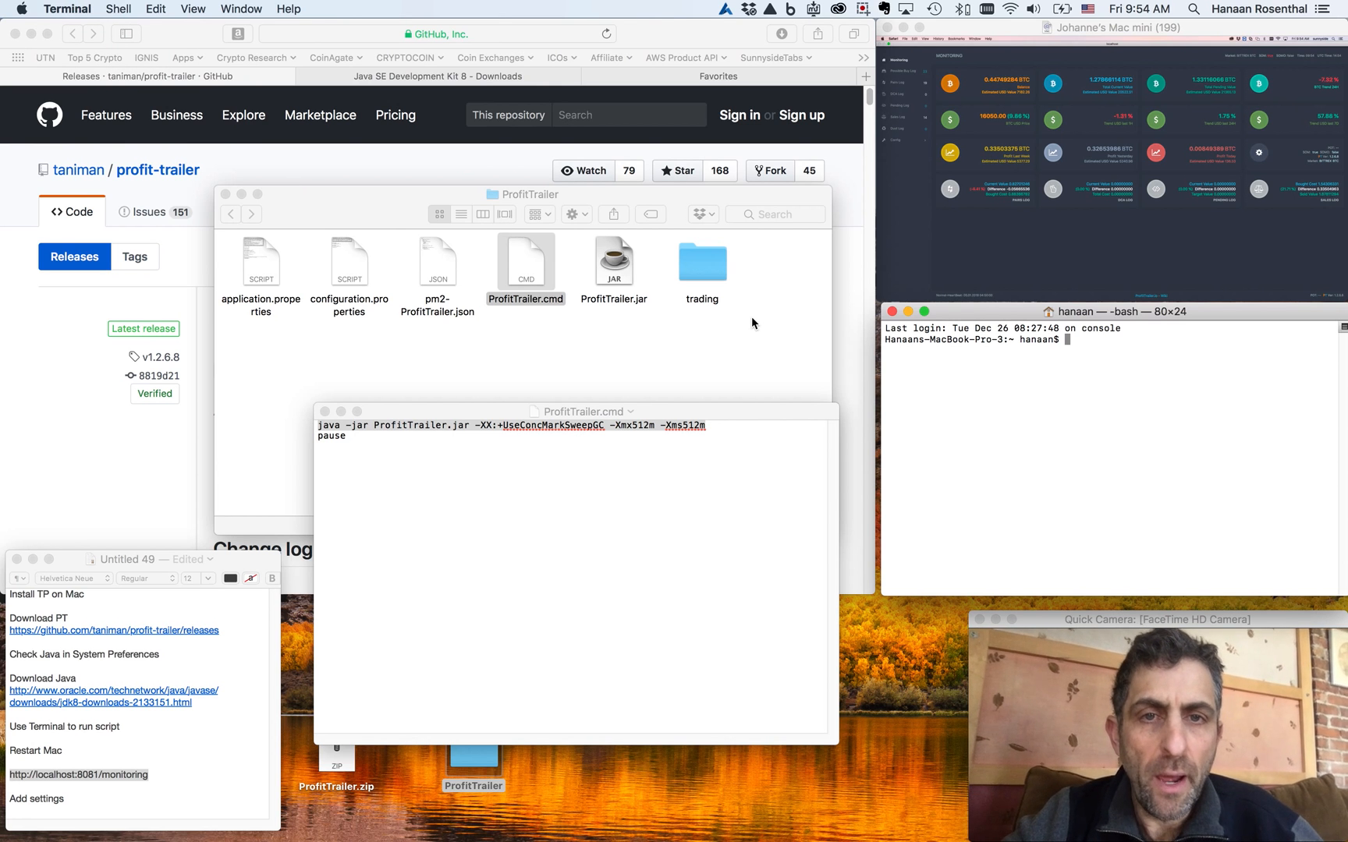
{"action": "left_click", "coordinate": [584, 411]}
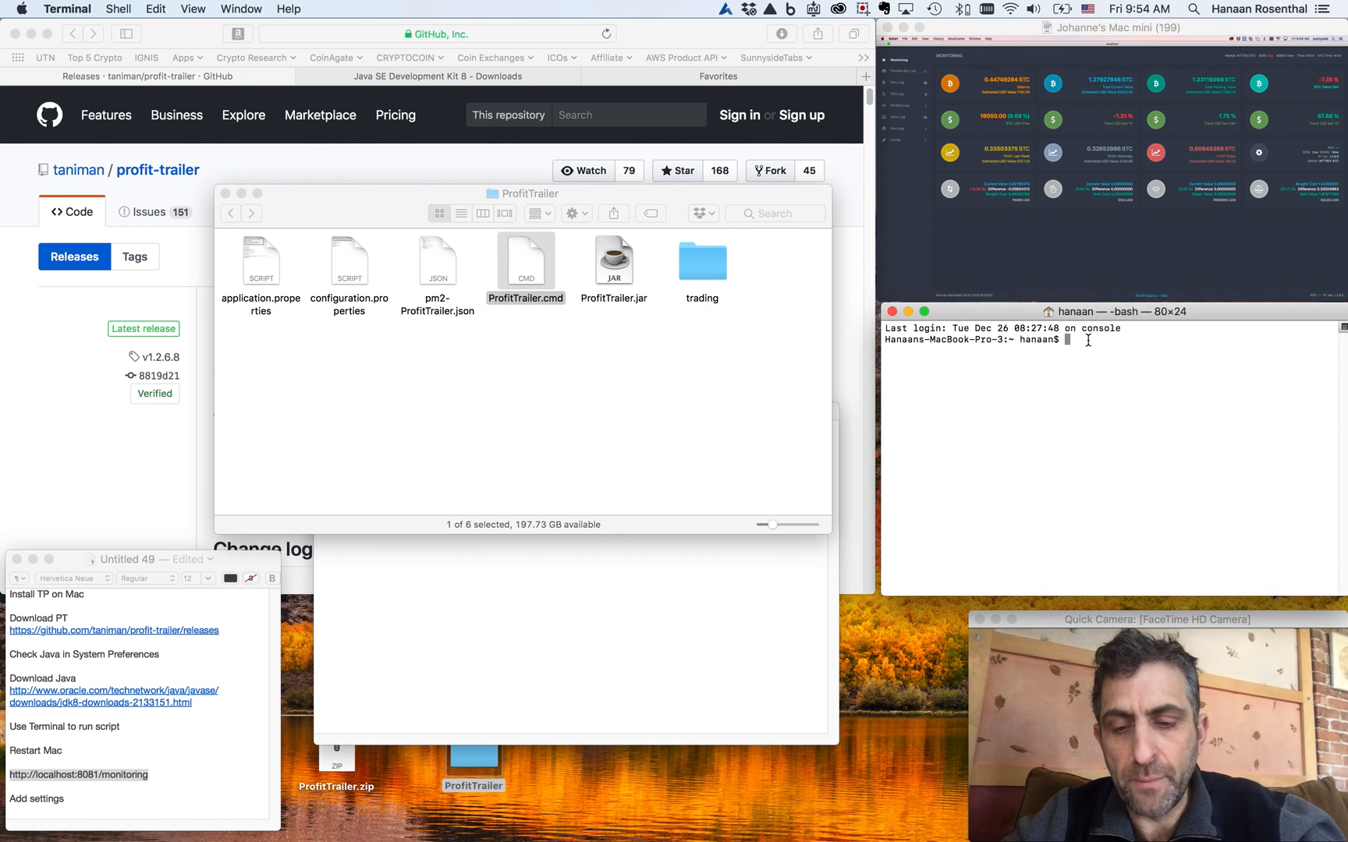
Type 'cd /Users/hanaan/Desktop/ProfitTrailer' at the Terminal prompt
{"action": "type", "text": "cd"}
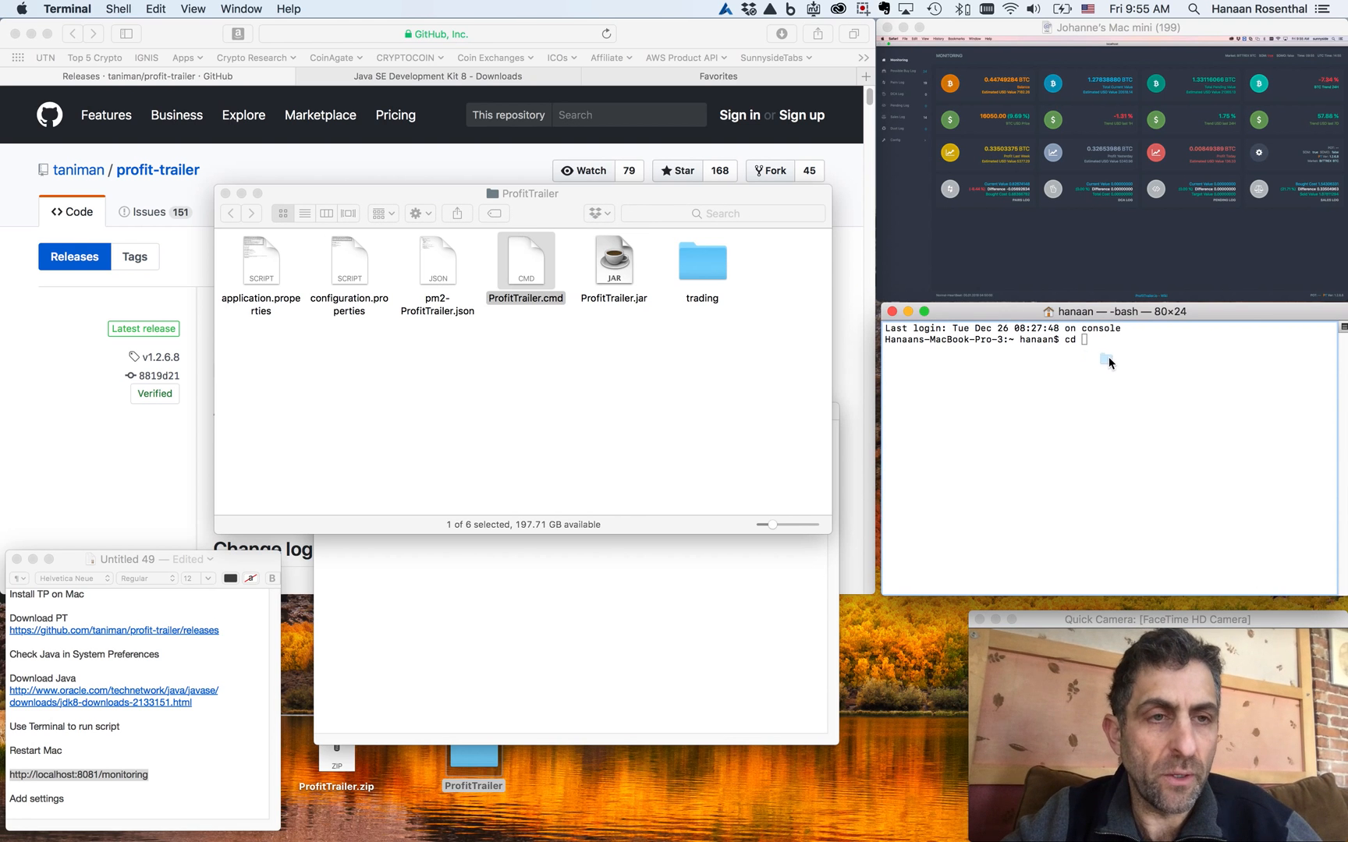
{"action": "type", "text": "/Users/hanaan/Desktop/ProfitTrailer"}
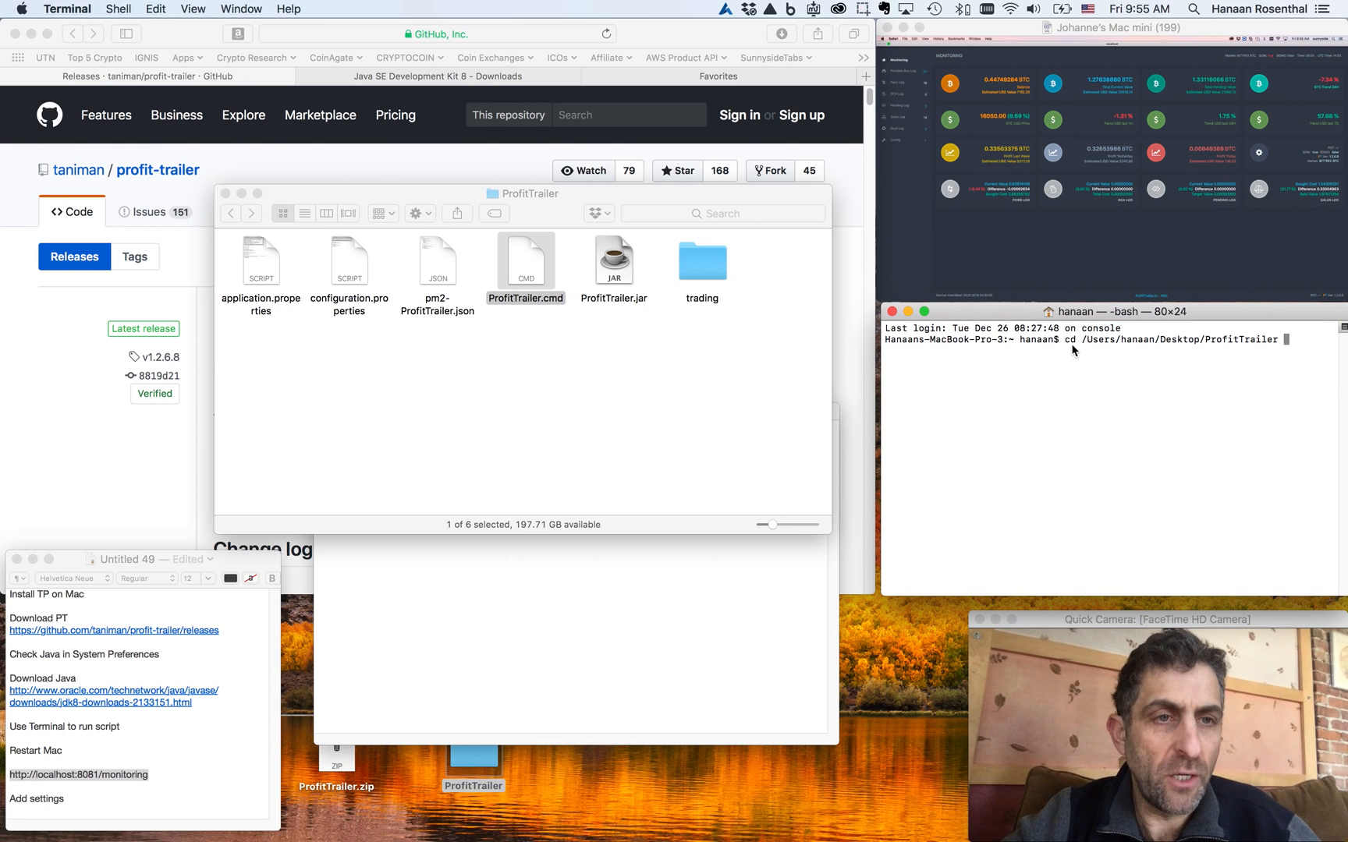
{"action": "mouse_move", "coordinate": [1281, 351]}
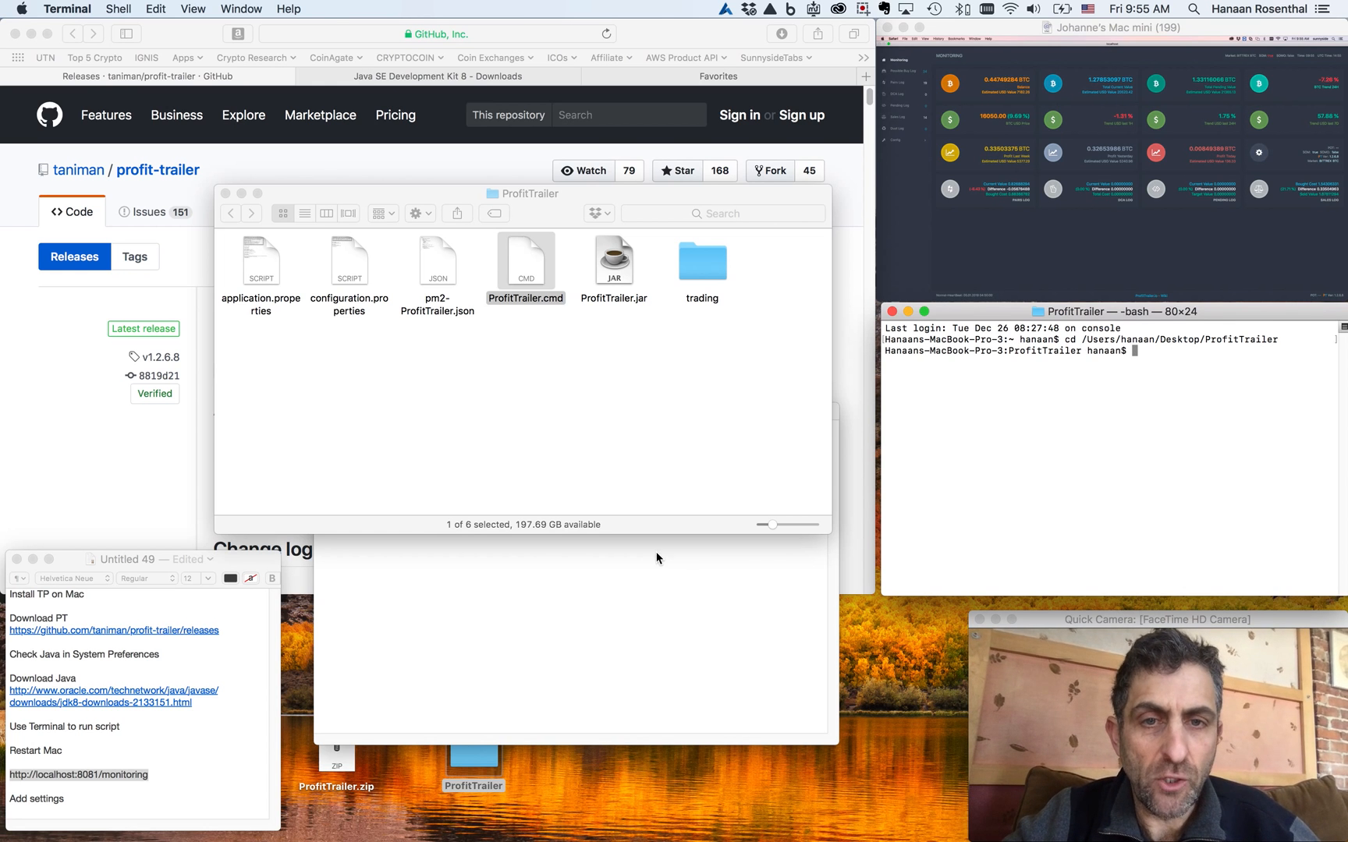
Copy the script's java line and enter 'java -jar ProfitTrailer.jar -XX:+UseConcMarkSweepGC -Xmx512m -Xms512m'
{"action": "double_click", "coordinate": [524, 262]}
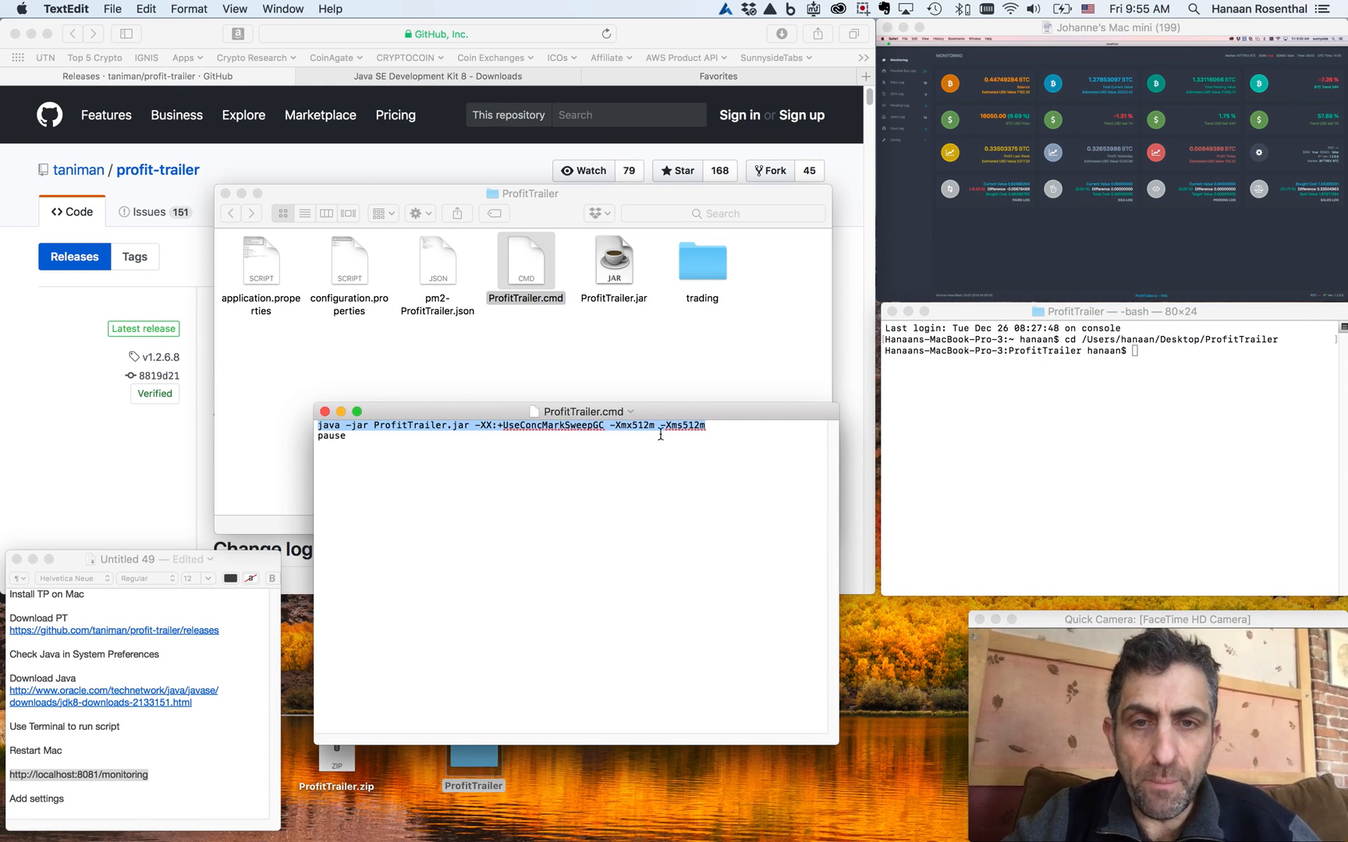
{"action": "right_click", "coordinate": [671, 429]}
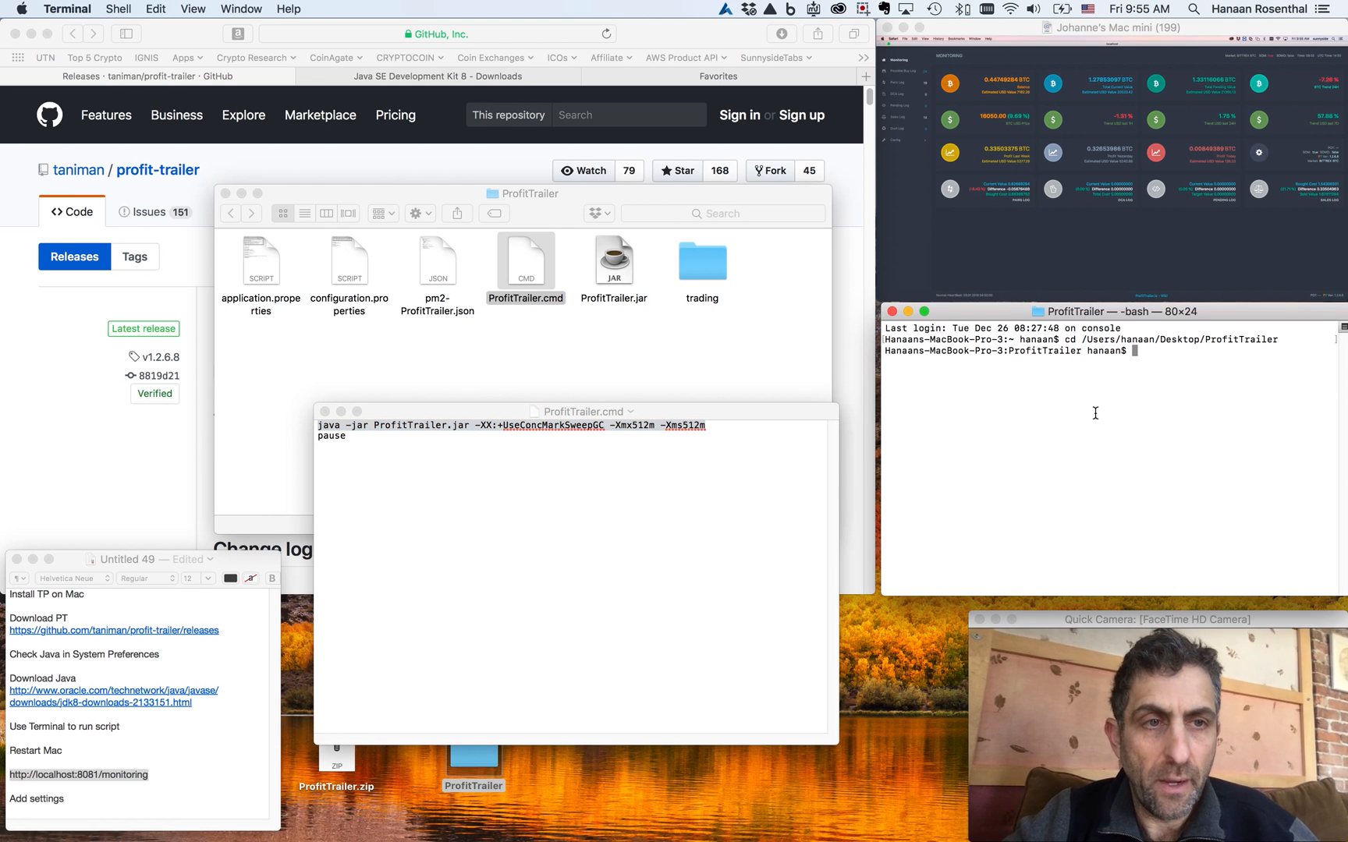
{"action": "type", "text": "java -jar ProfitTrailer.jar -XX:+UseConcMarkSweepGC -Xmx512m -Xms512m"}
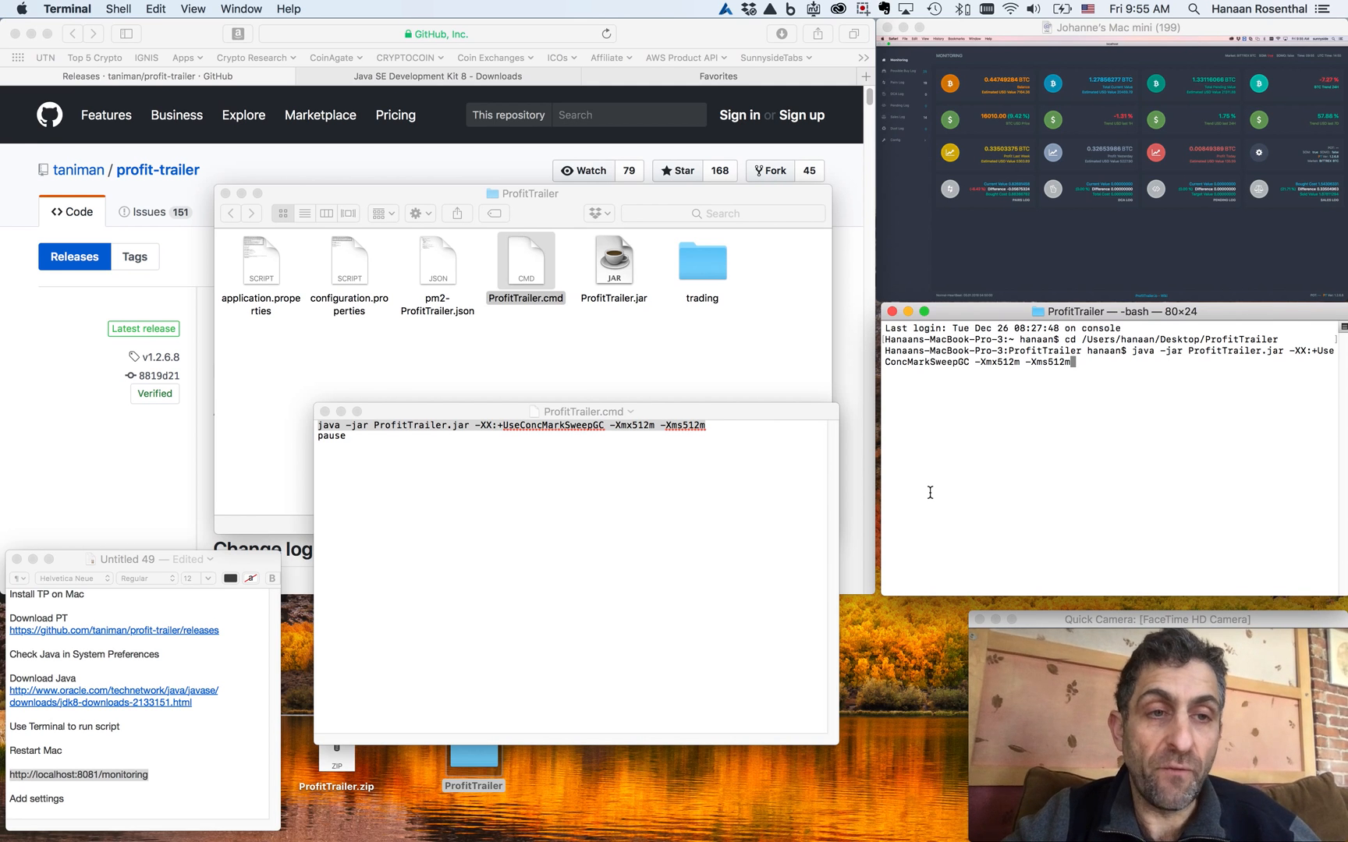
{"action": "mouse_move", "coordinate": [993, 411]}
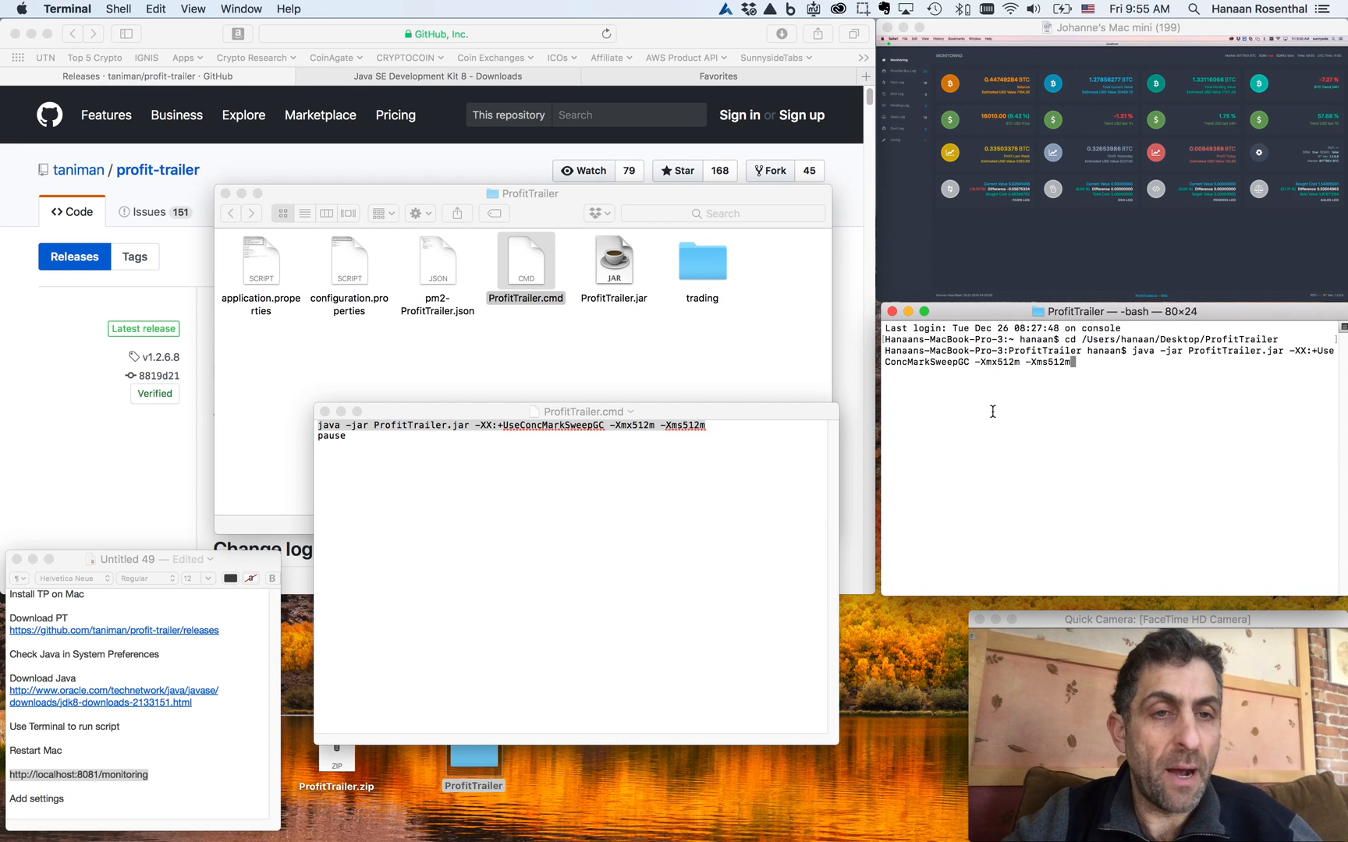
{"action": "mouse_move", "coordinate": [1016, 391]}
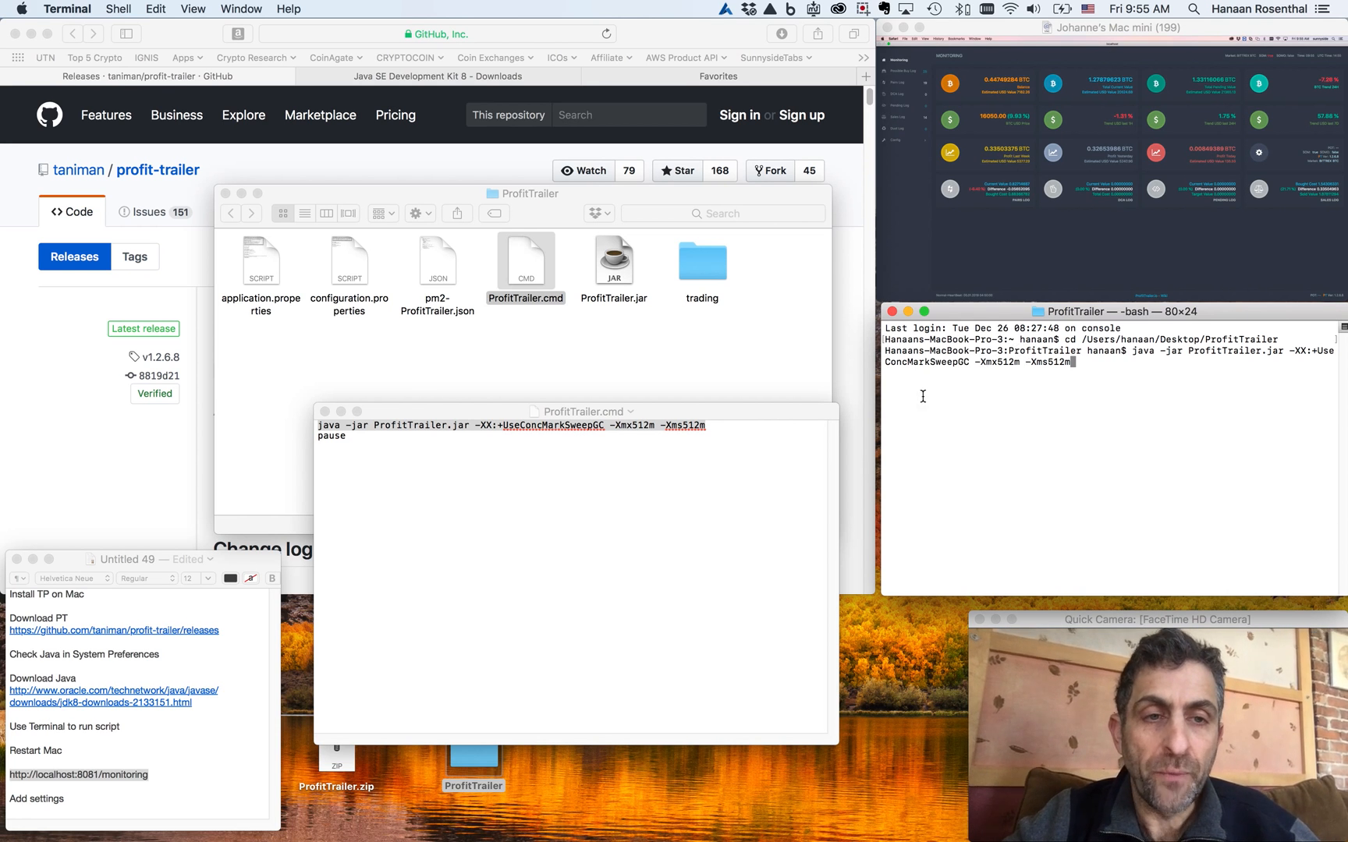
{"action": "mouse_move", "coordinate": [1005, 460]}
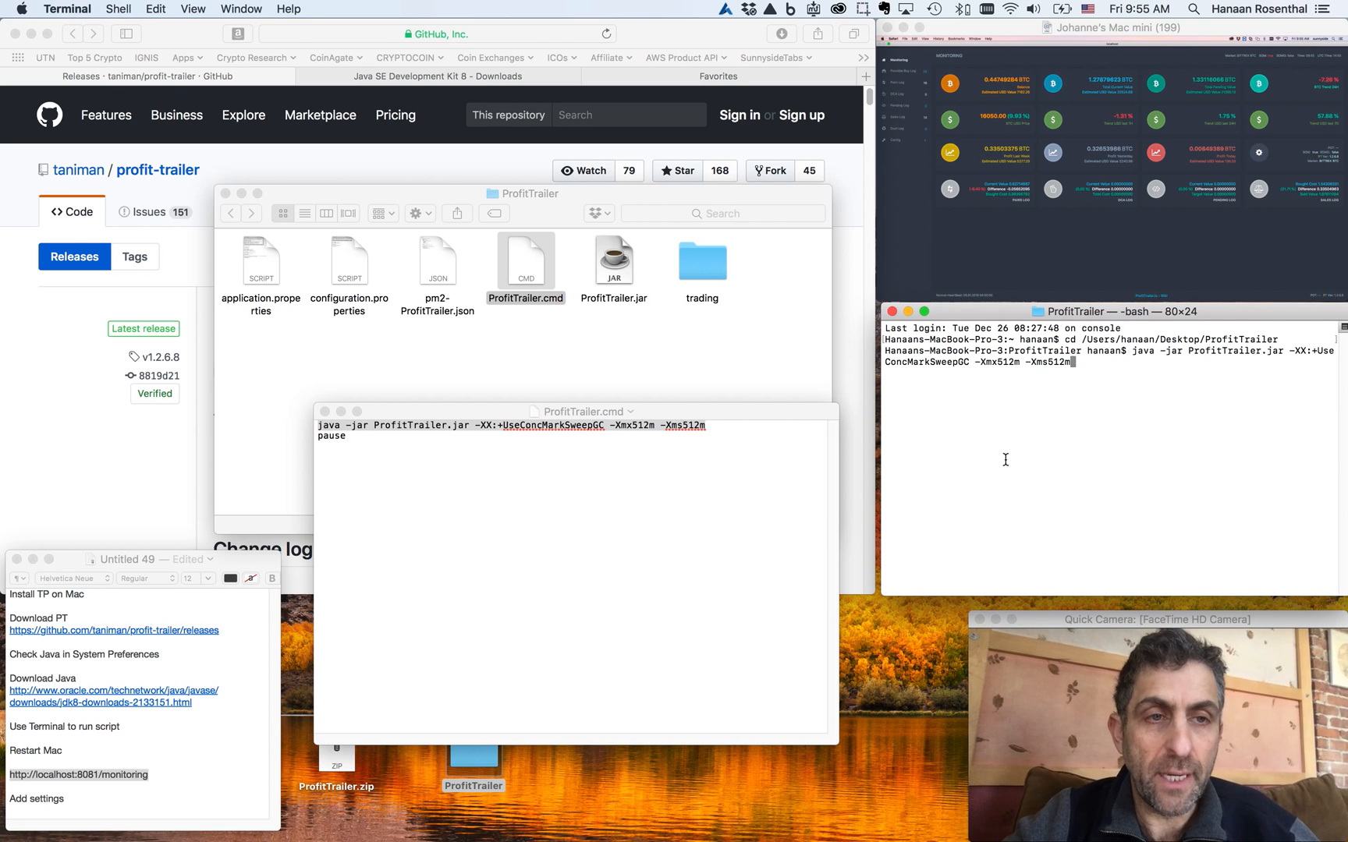
{"action": "mouse_move", "coordinate": [1020, 432]}
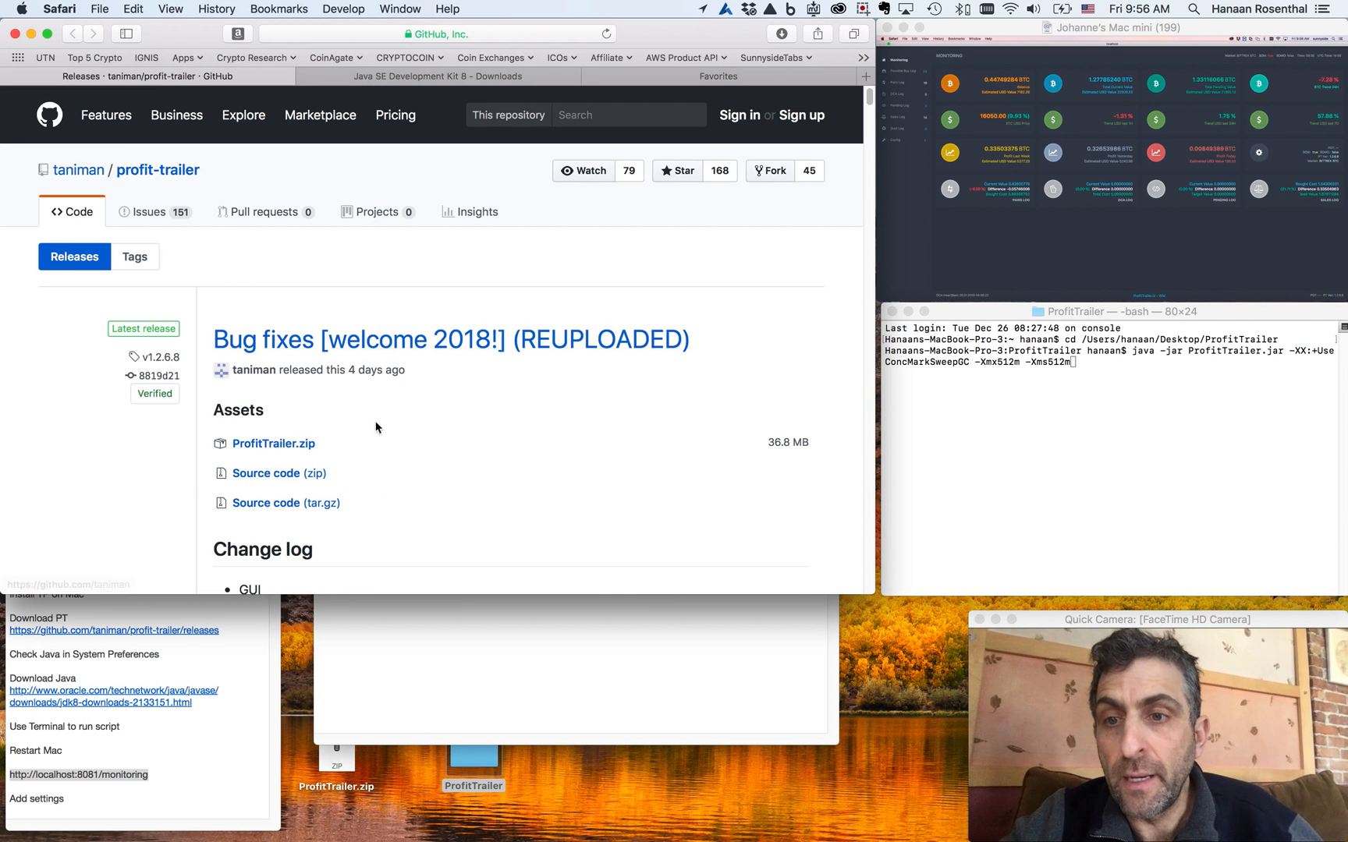
Scroll the GitHub profit-trailer Releases page in Safari
{"action": "scroll", "scroll_direction": "down", "scroll_amount": 3}
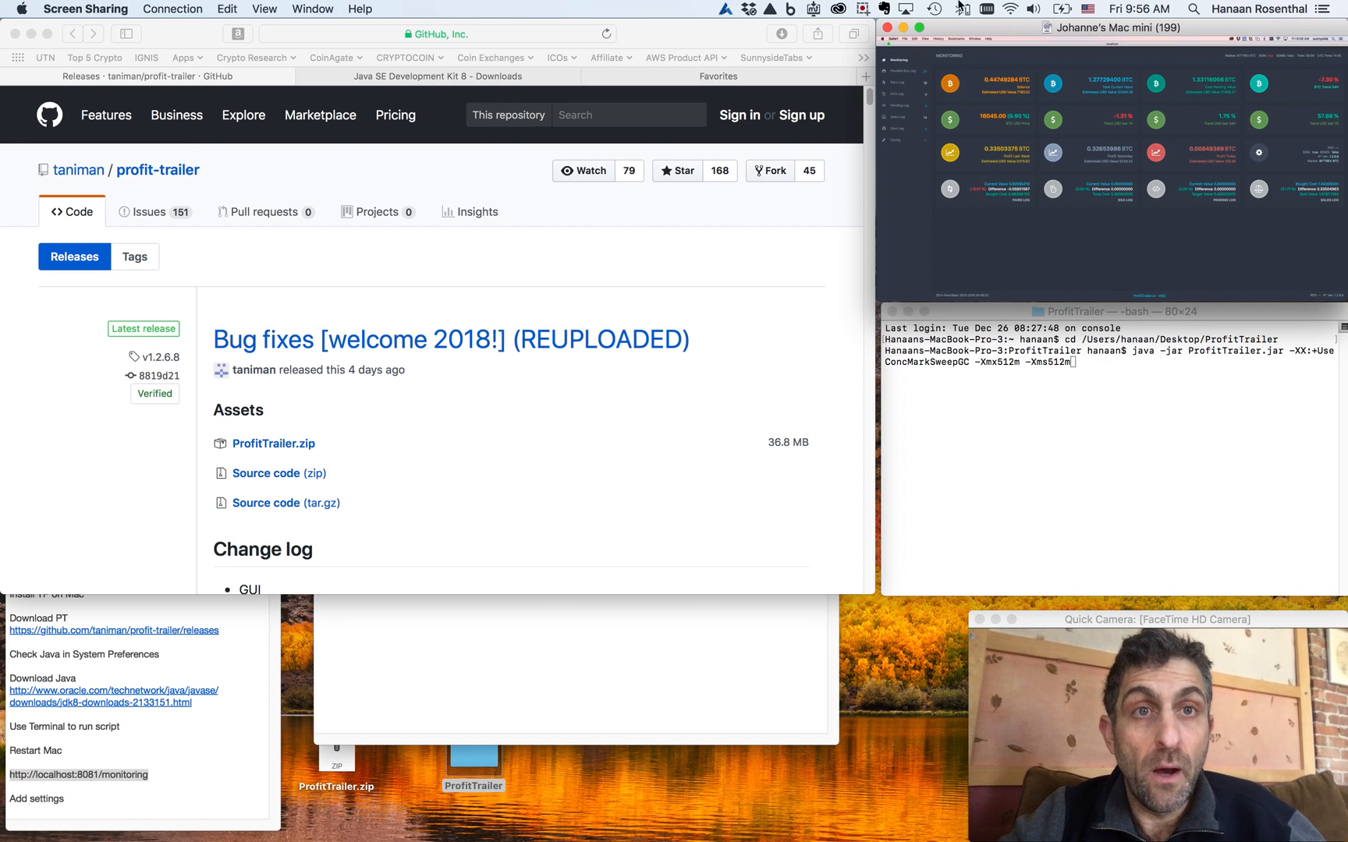
Open the menu bar recording control to reach Stop & Save Recording
{"action": "left_click", "coordinate": [860, 9]}
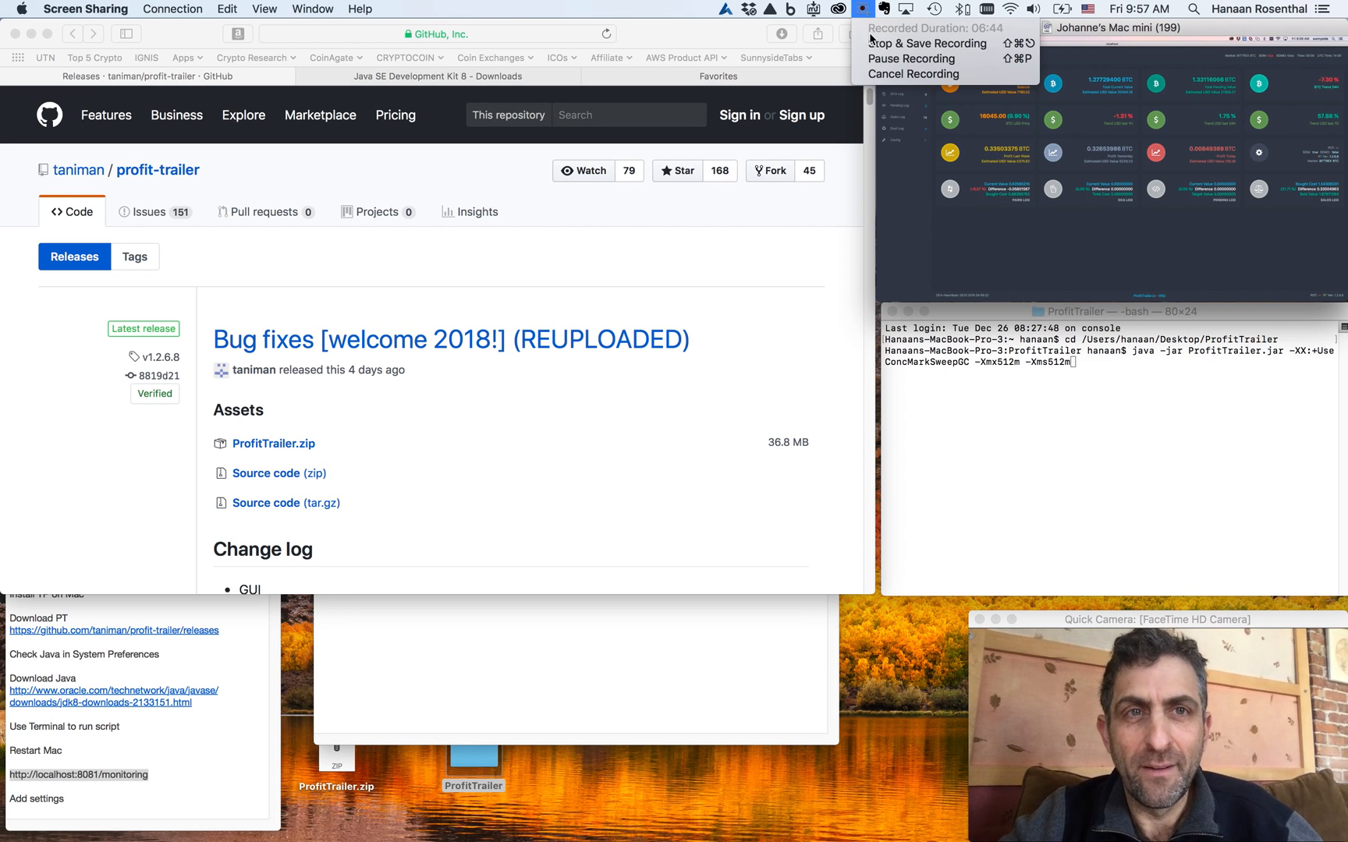
{"action": "mouse_move", "coordinate": [927, 43]}
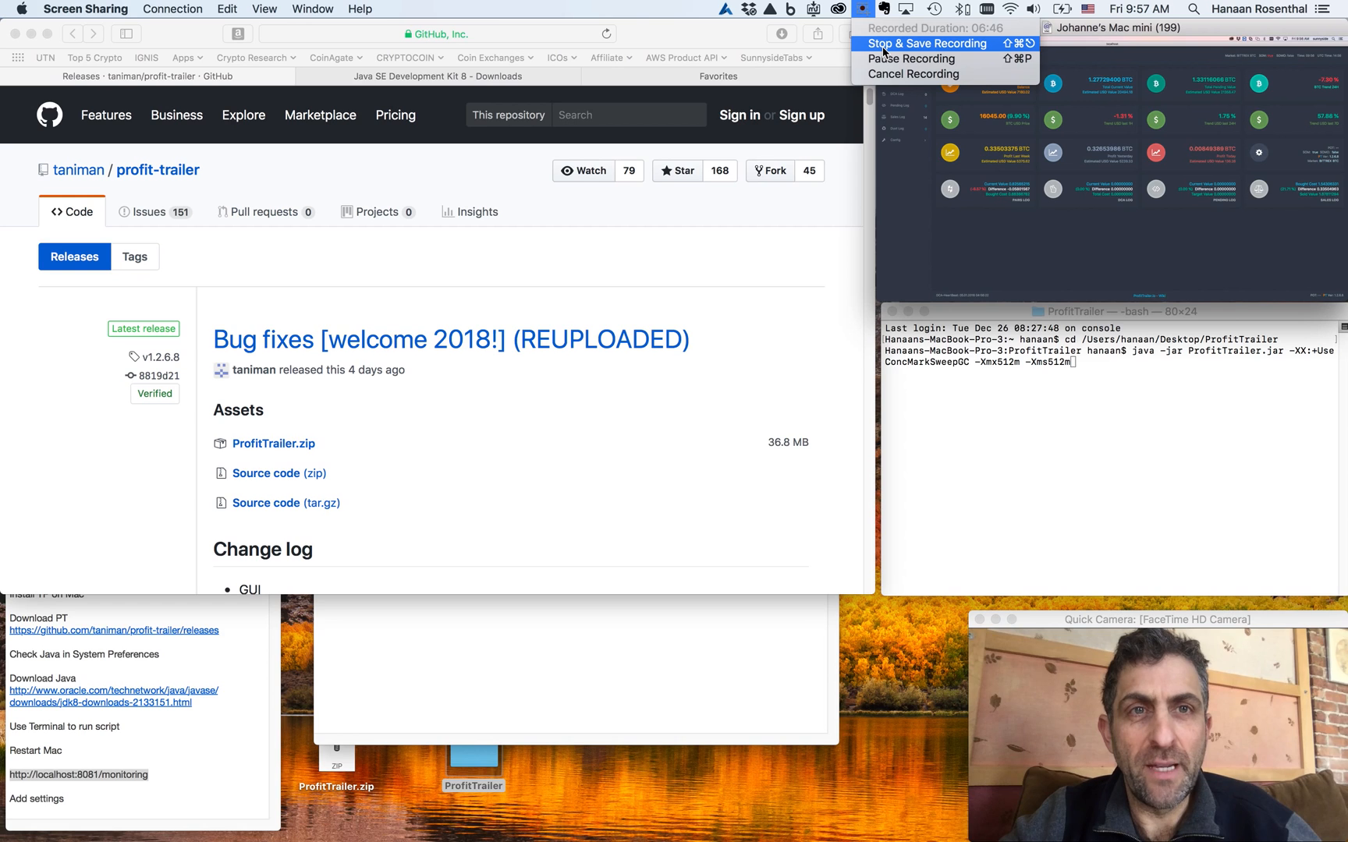